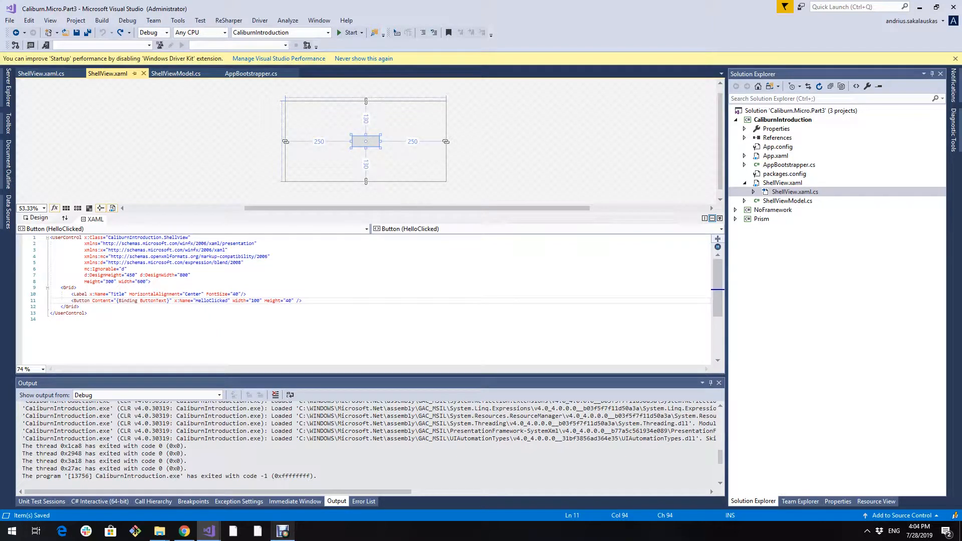
double_click(212, 300)
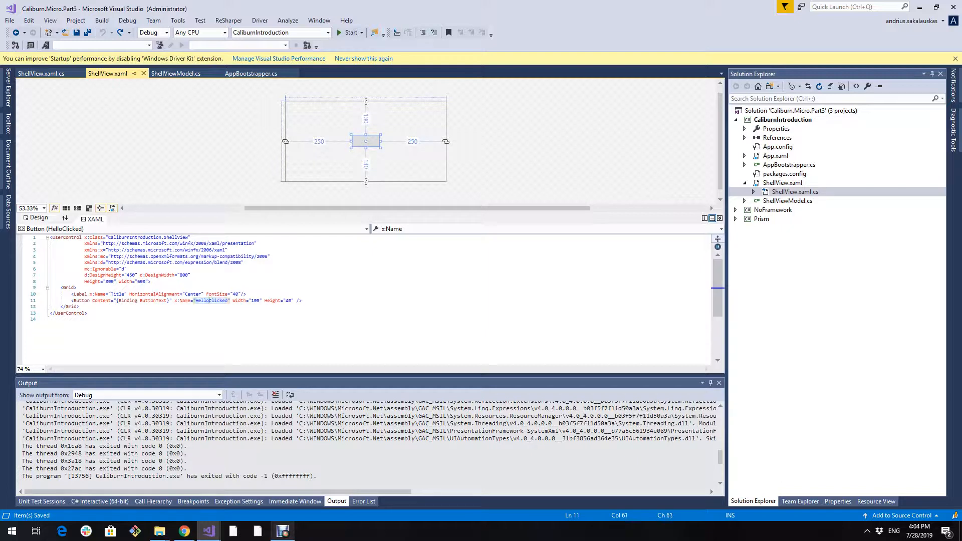
double_click(212, 300)
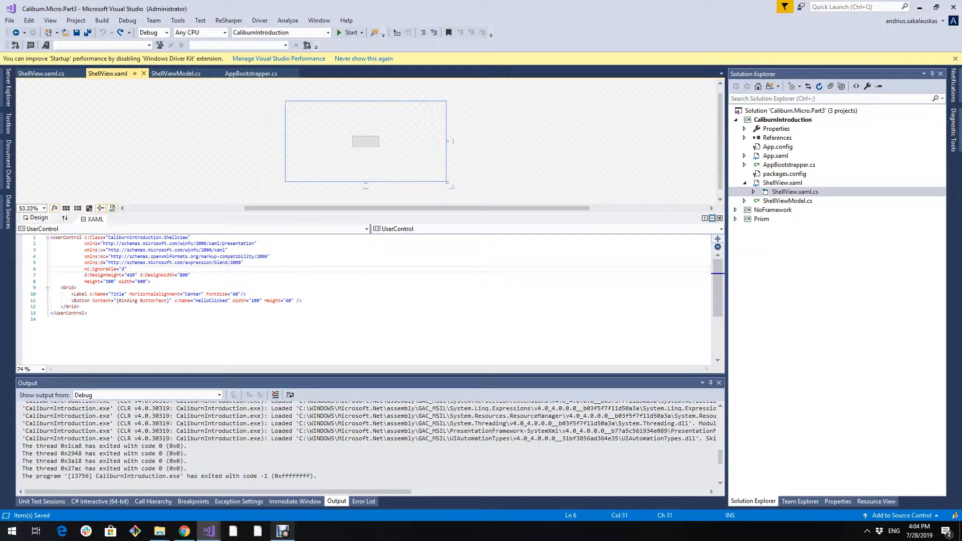
mouse_move(181, 281)
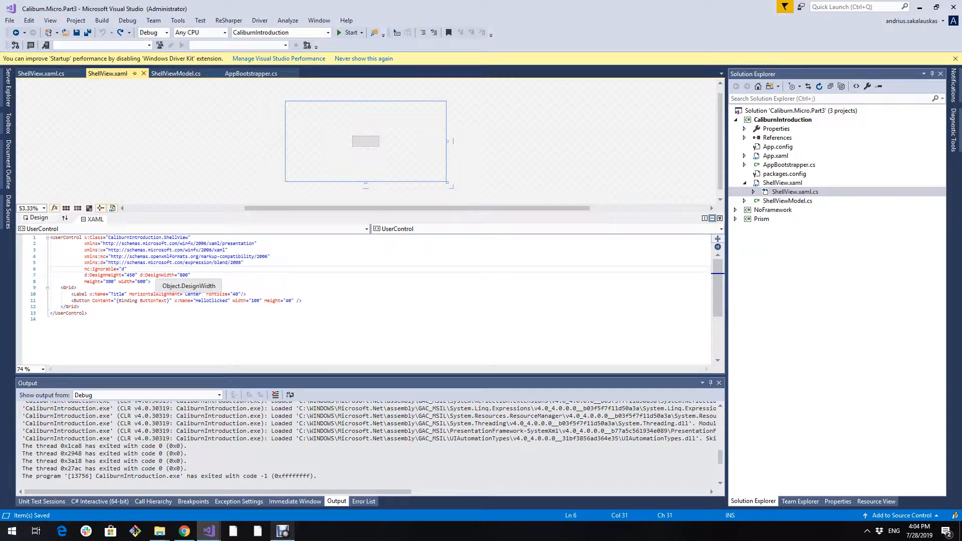
type("xmlns:cal=\"http://www.caliburnproject.org\"")
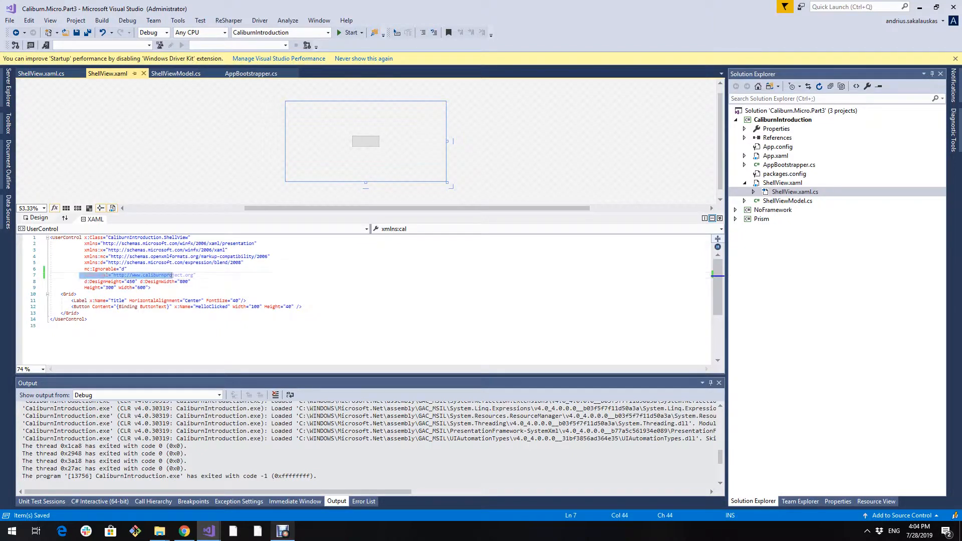
left_click_drag(91, 275, 195, 275)
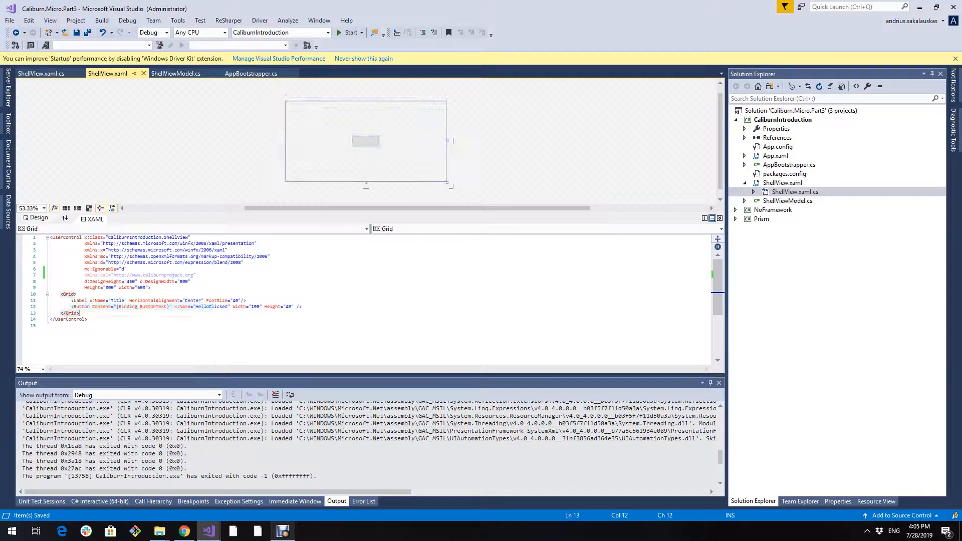
left_click(366, 141)
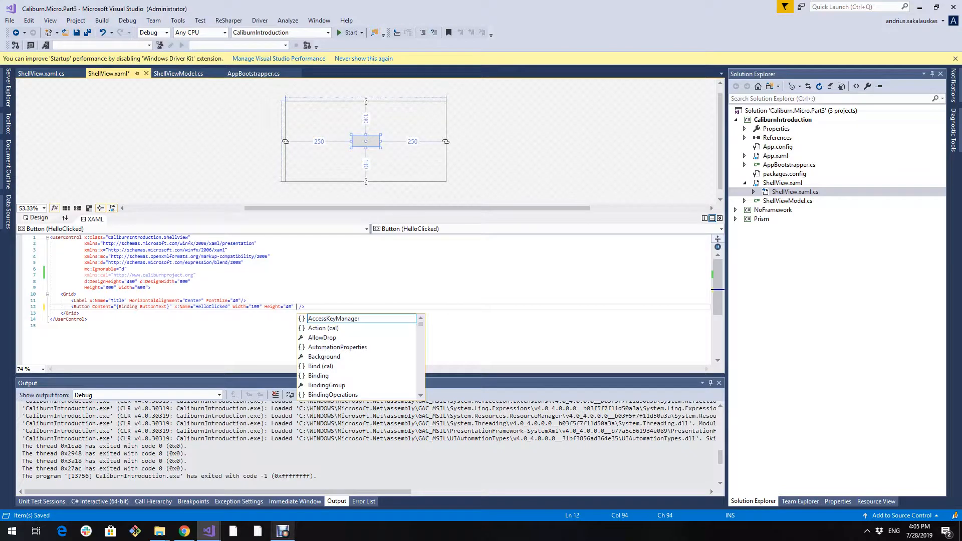
Give the button cal:Message.Attach="[Event eventname] = [Action HelloClicked]" and delete its x:Name.
type("cal:me")
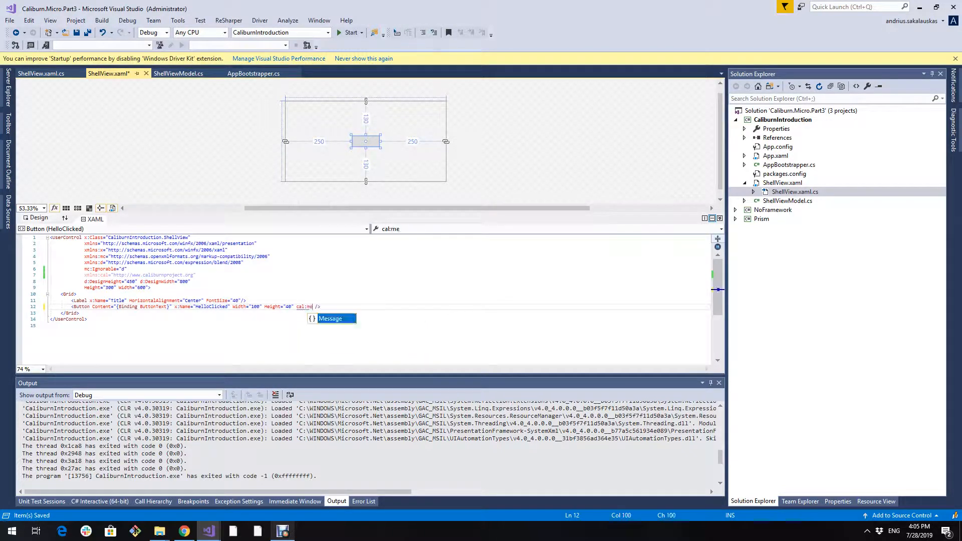
type("Message.Attach=\"")
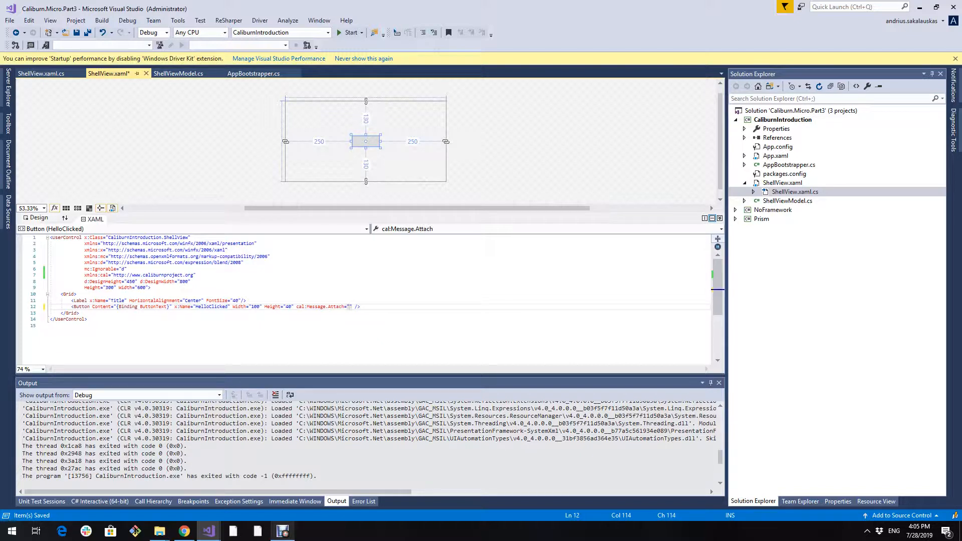
mouse_move(342, 306)
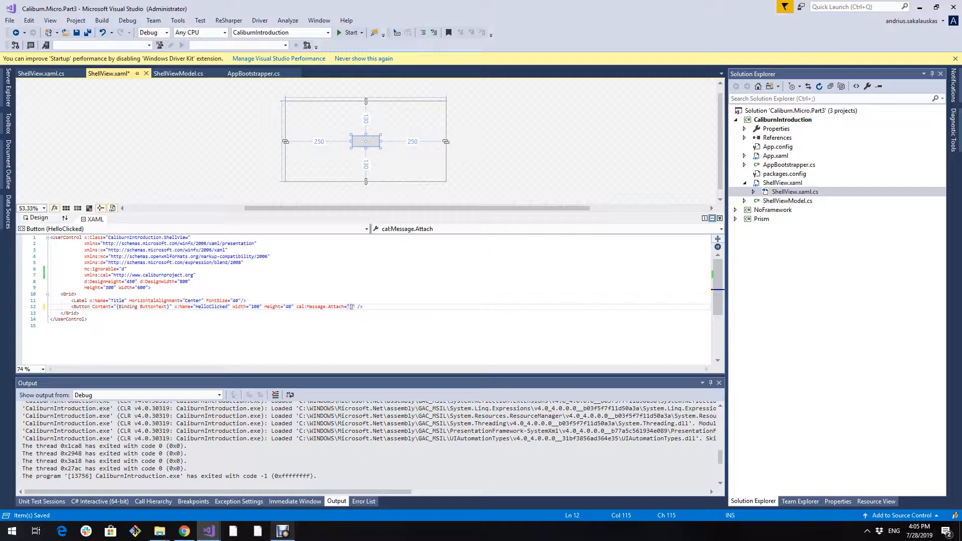
type("[Event eventname")
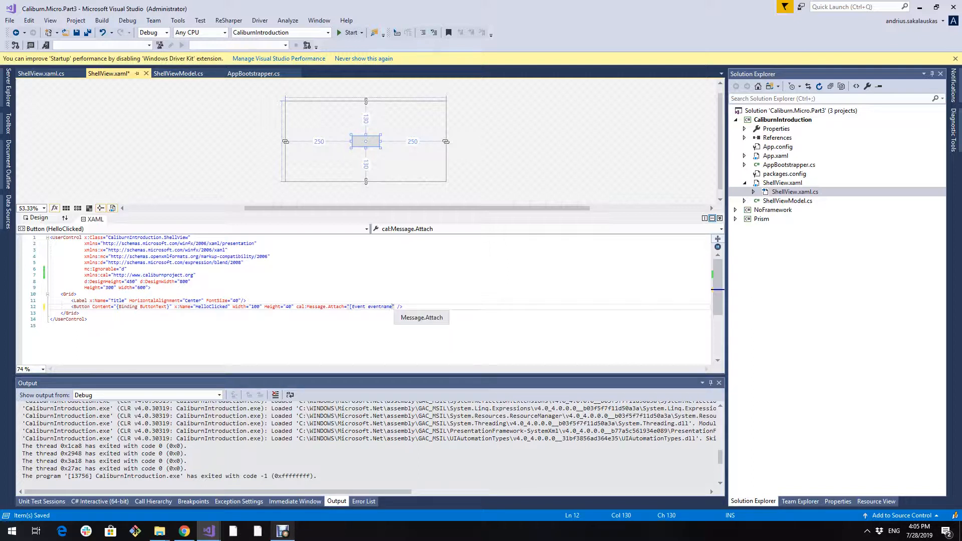
type("]")
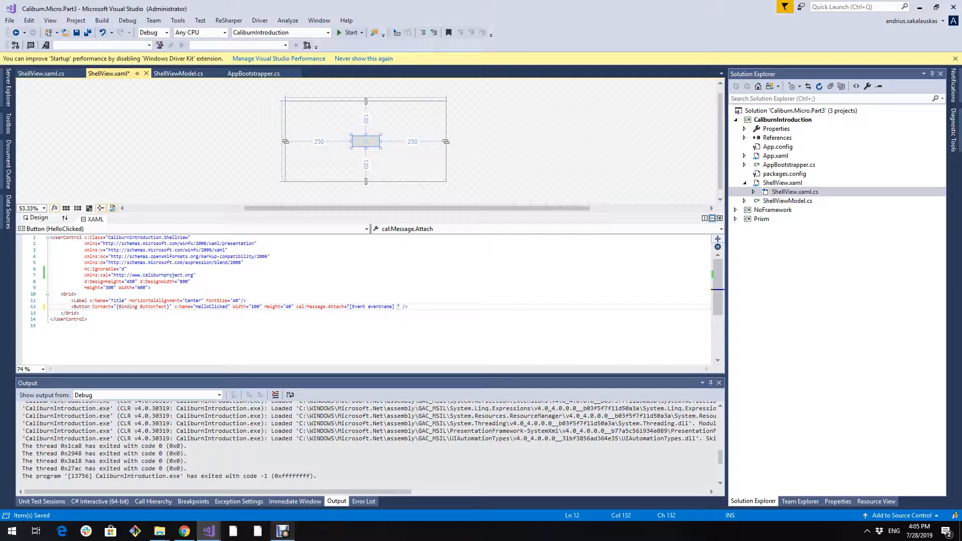
type("= [Action")
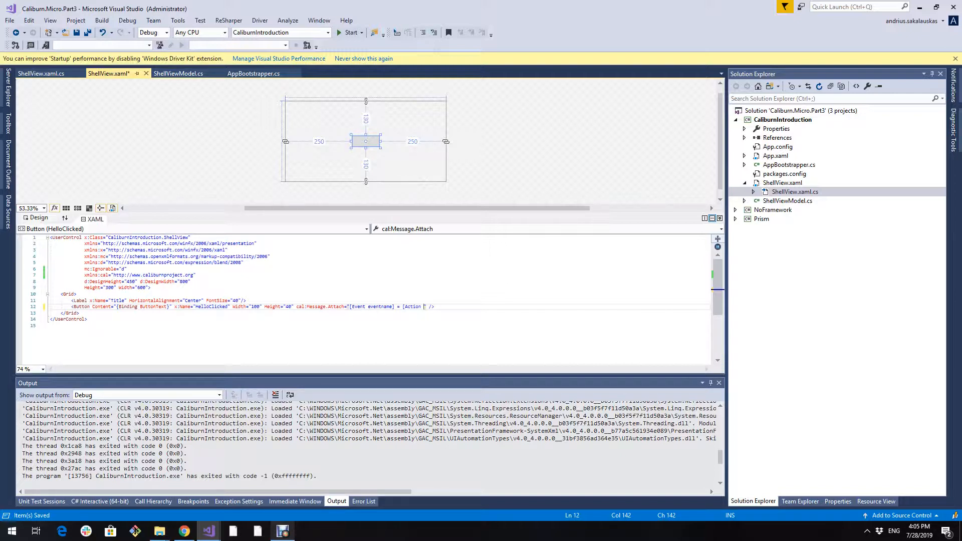
type("HelloClicked]")
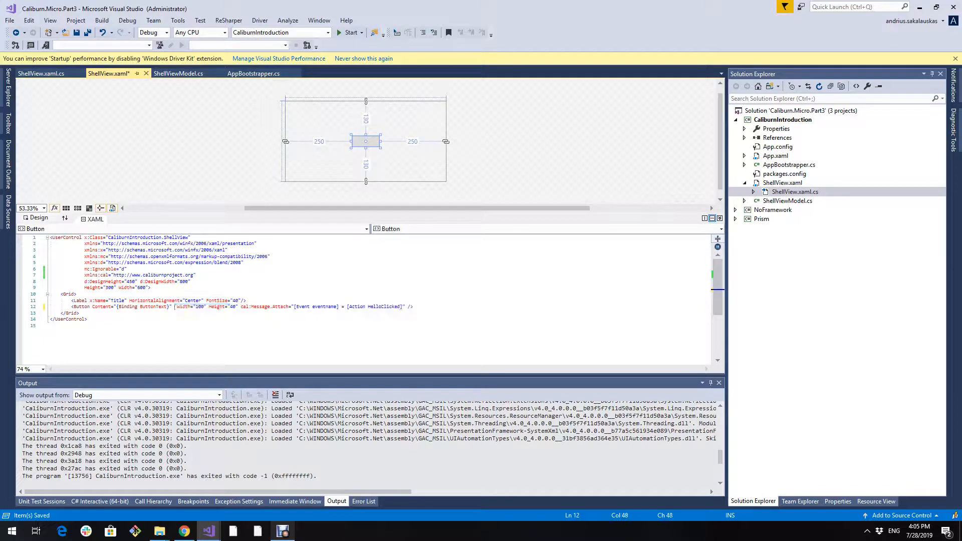
double_click(322, 307)
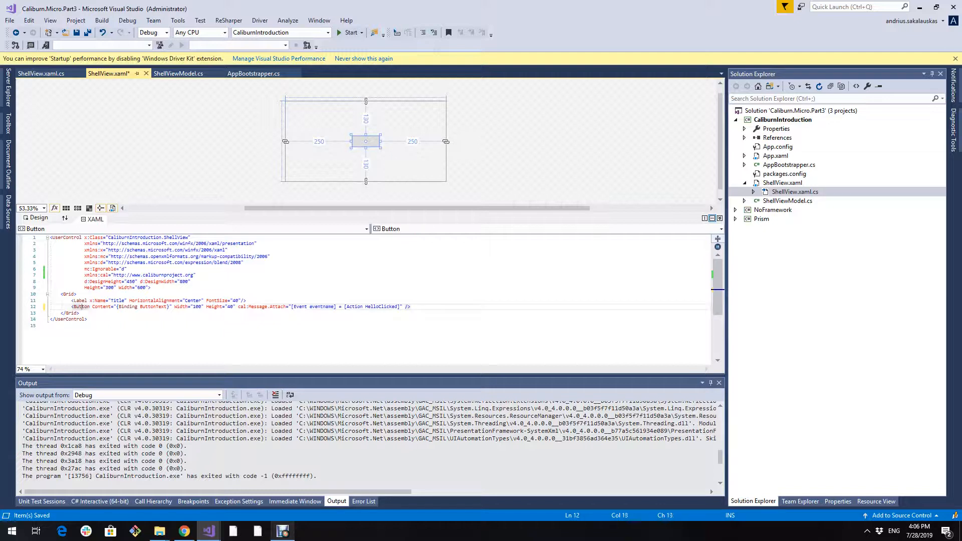
mouse_move(80, 306)
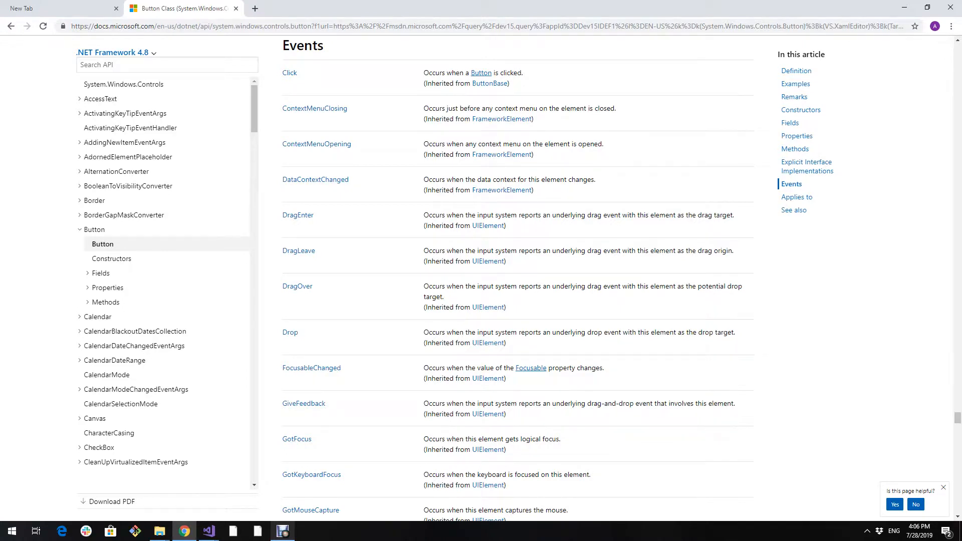
Scroll the Button Events docs down to MouseDoubleClick and MouseDown, then return to Visual Studio.
scroll("down", 3)
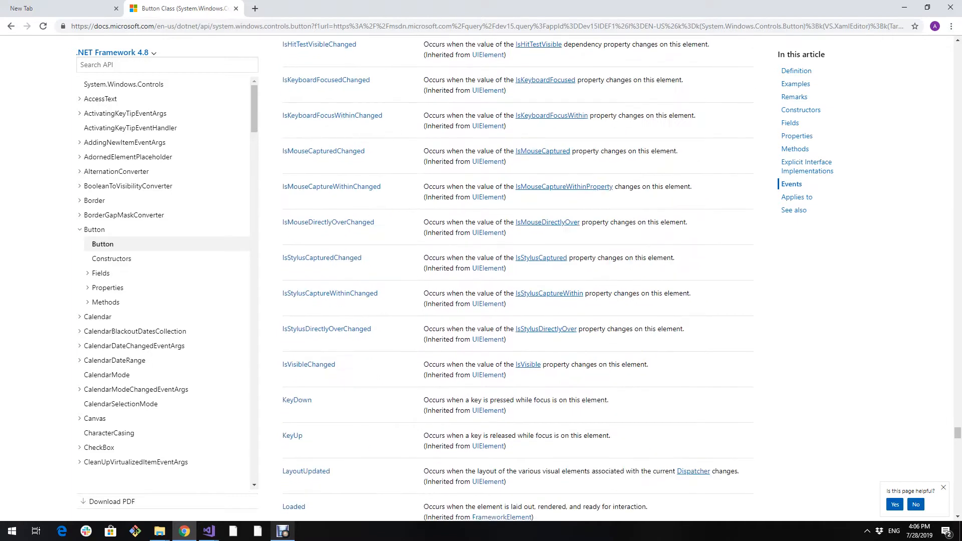
scroll("down", 3)
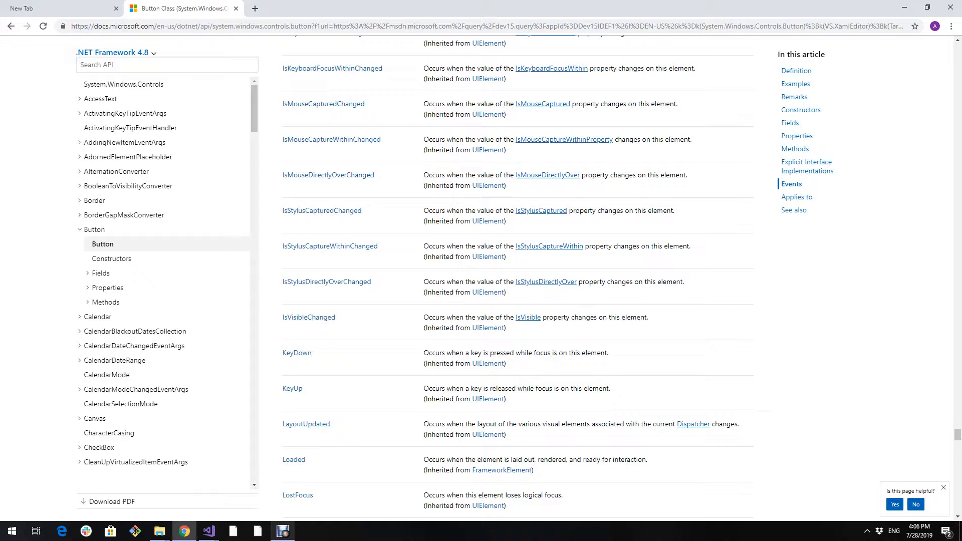
scroll("down", 3)
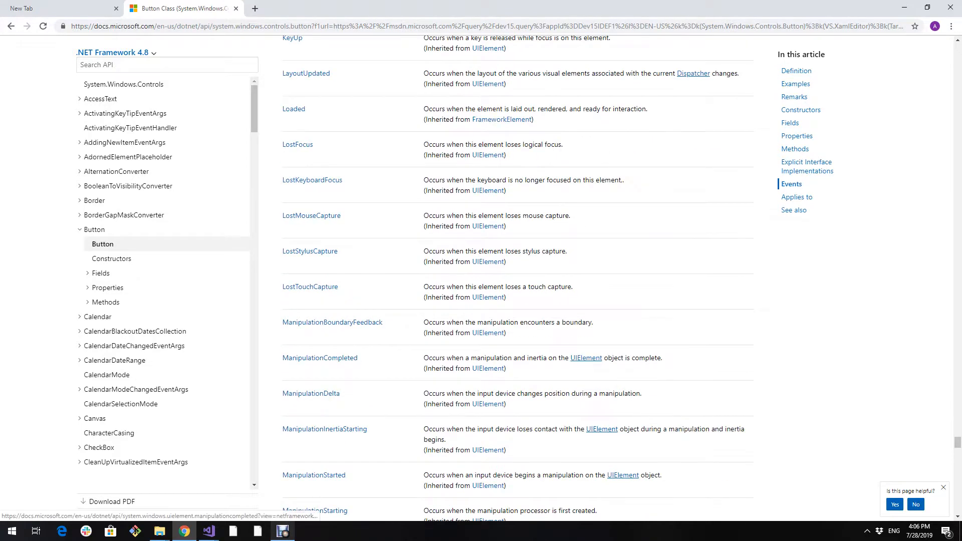
scroll("down", 3)
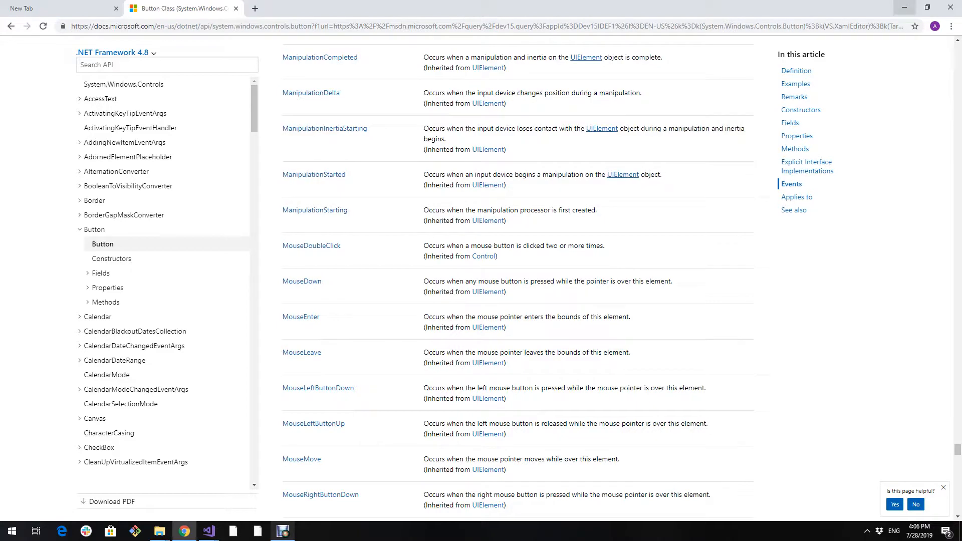
left_click(282, 530)
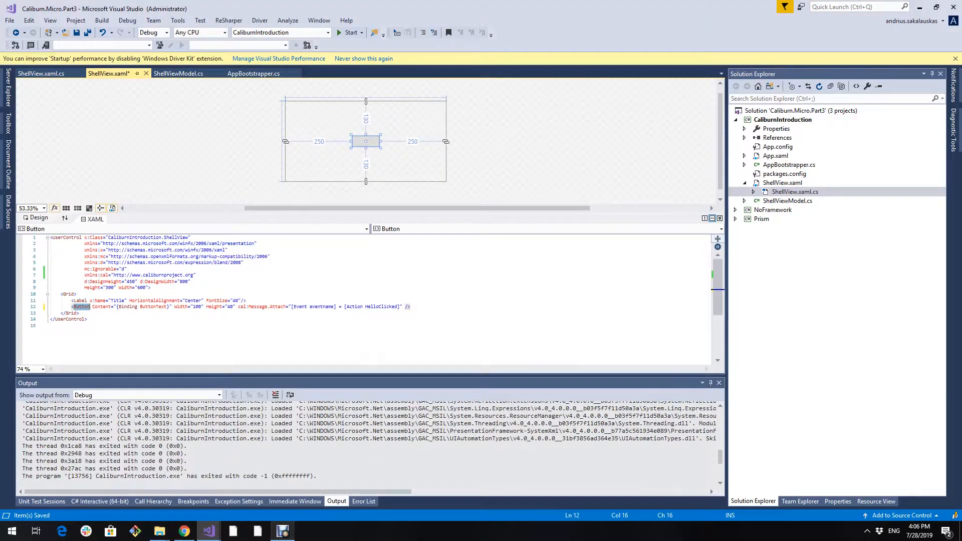
Replace the eventname placeholder with MouseDoubleClick and go to the HelloClicked method.
type("MouseDoubleClick")
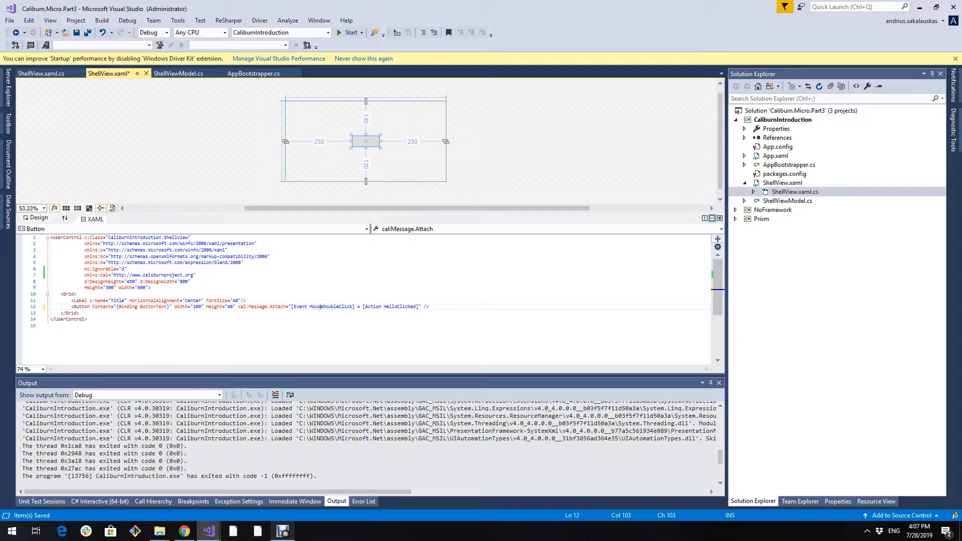
double_click(331, 306)
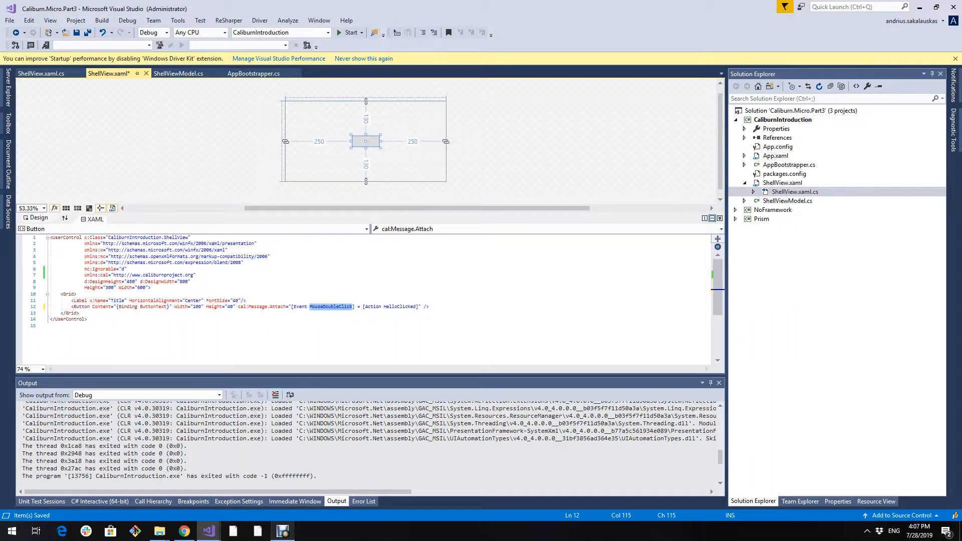
double_click(399, 306)
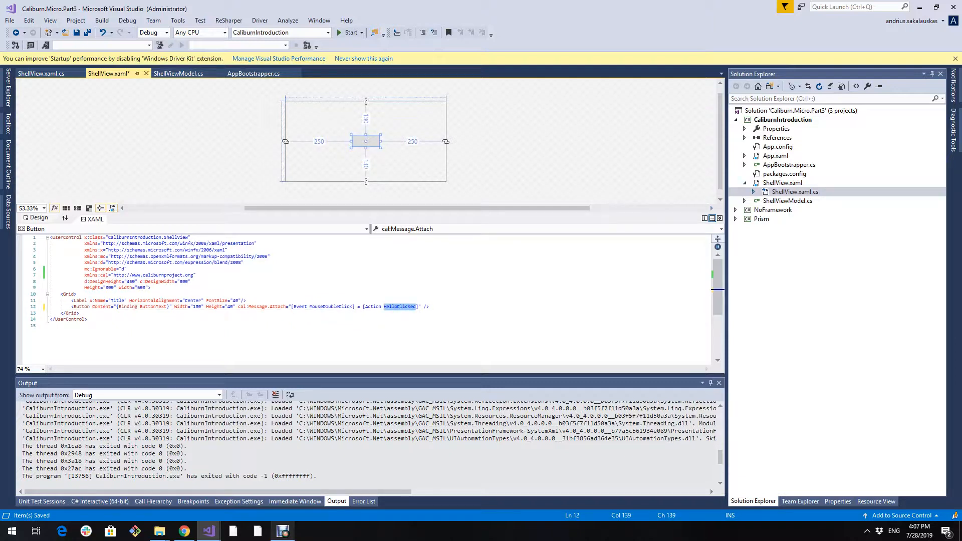
left_click(179, 73)
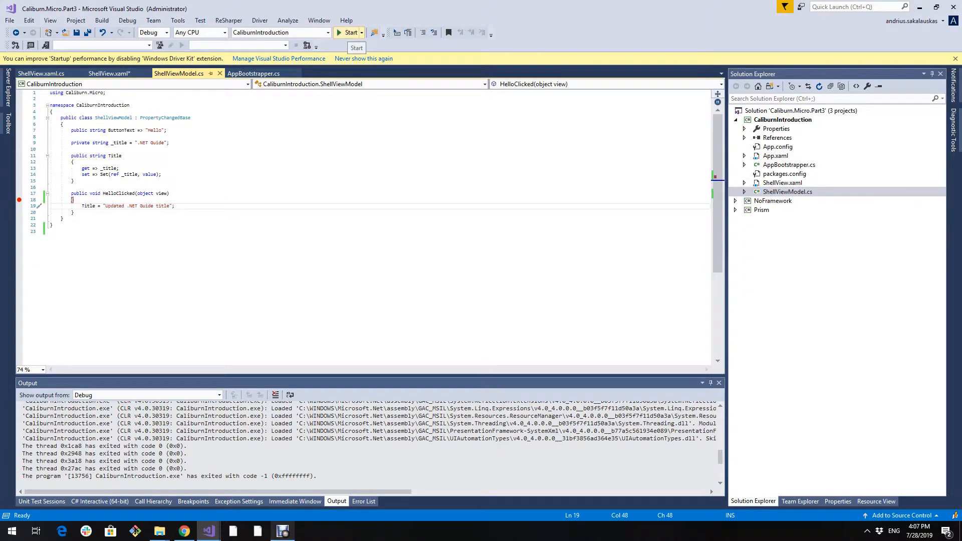
Debug the app and press Hello, hitting 'No target found for method HelloClicked'.
left_click(349, 32)
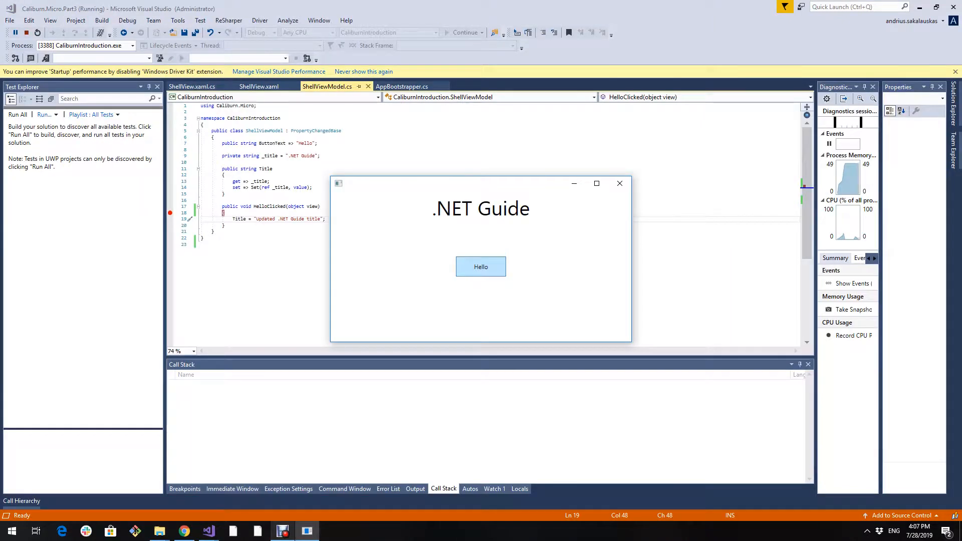
left_click(481, 266)
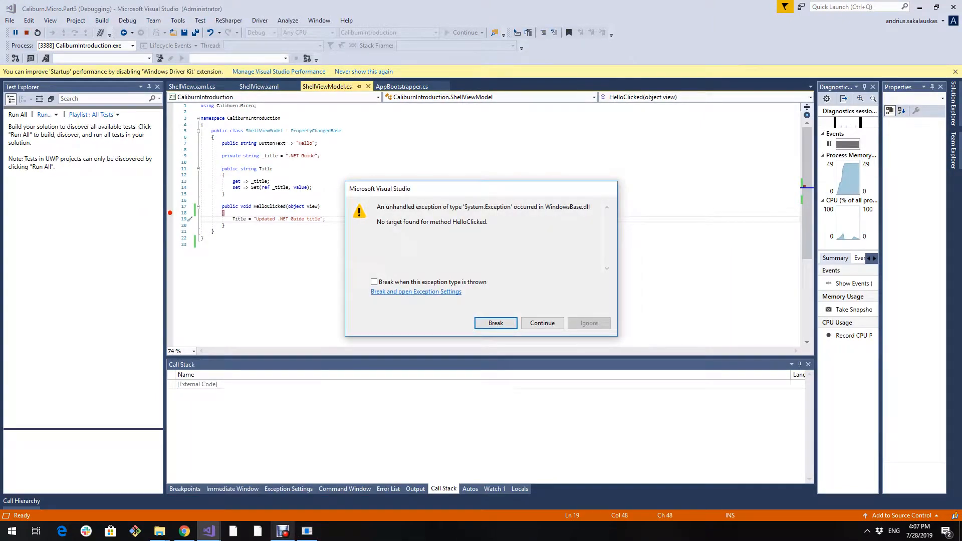
left_click(541, 323)
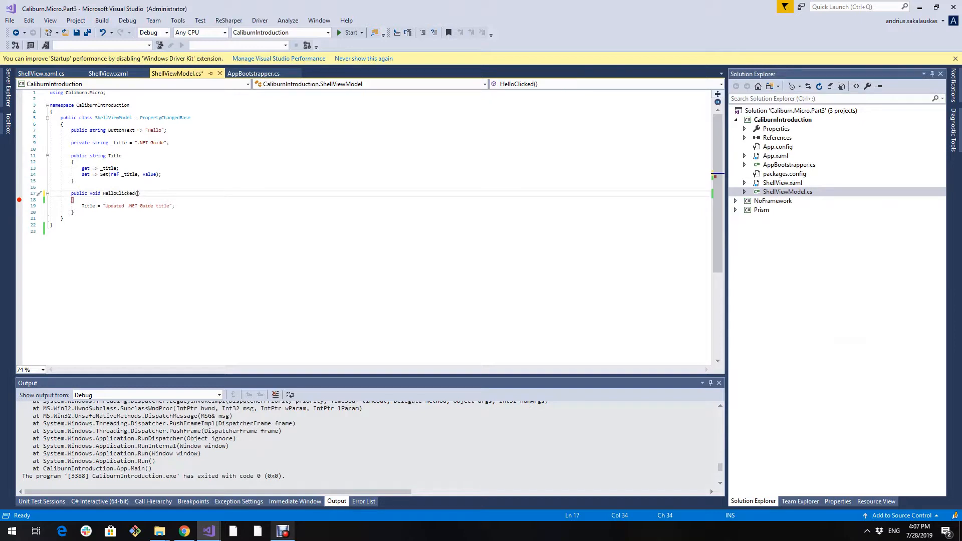
Drop HelloClicked's object view parameter, save, rerun to see the updated title, and close.
left_click(139, 194)
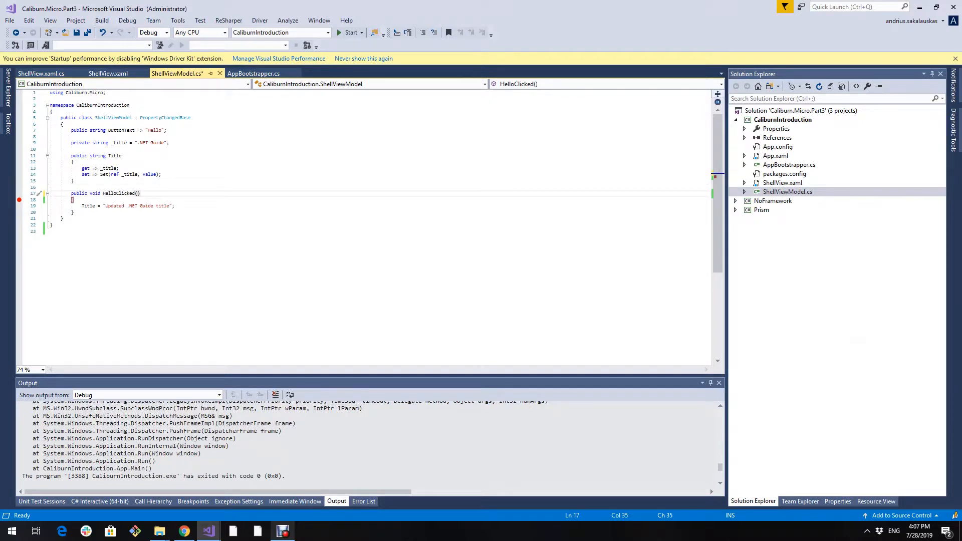
key("ctrl+s")
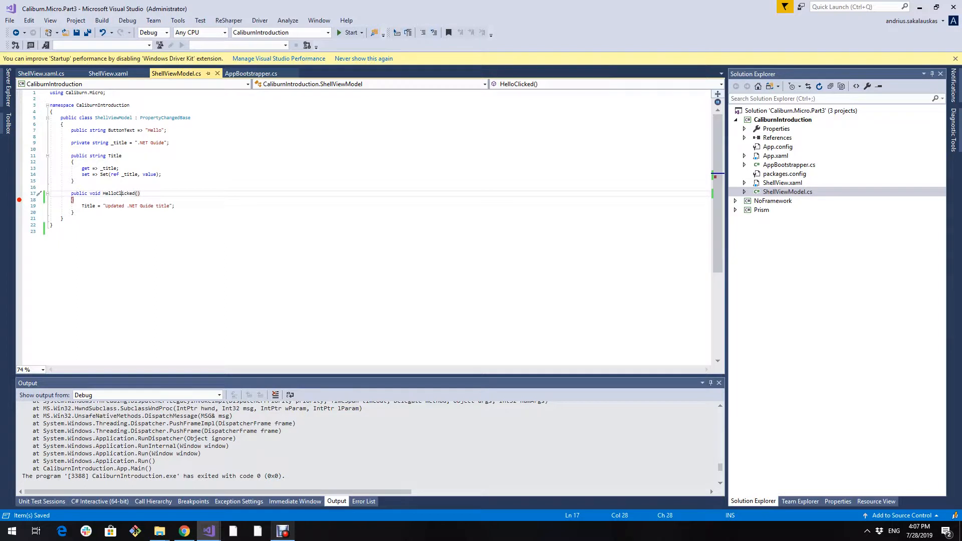
mouse_move(350, 32)
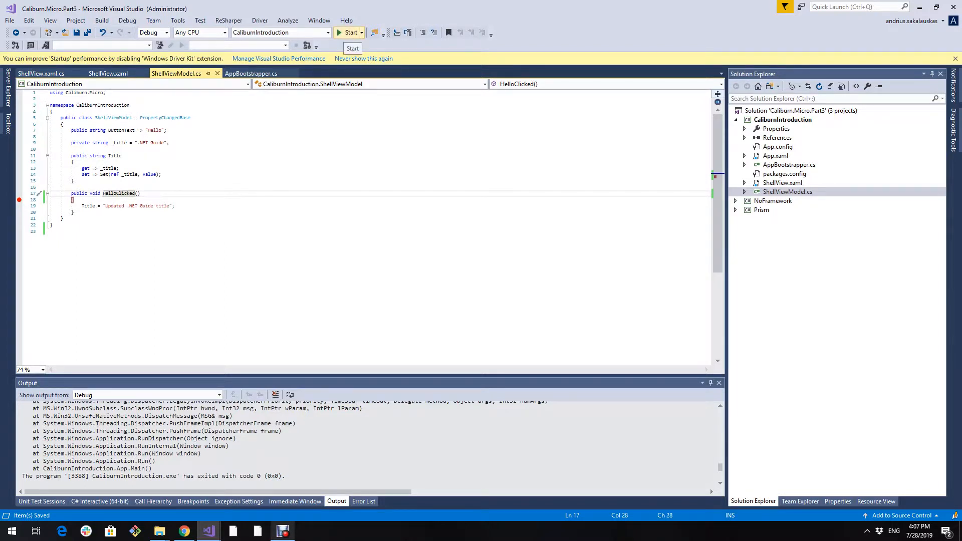
left_click(349, 32)
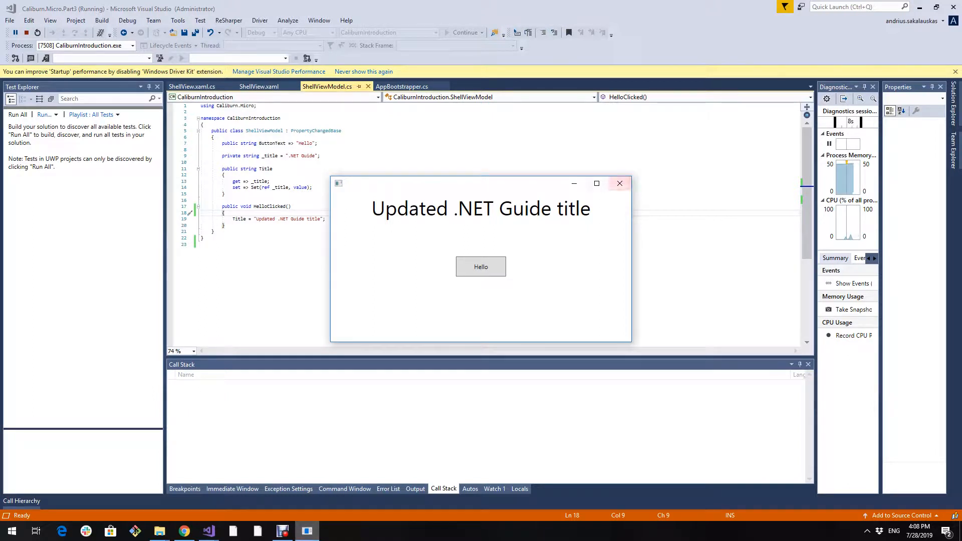
left_click(619, 183)
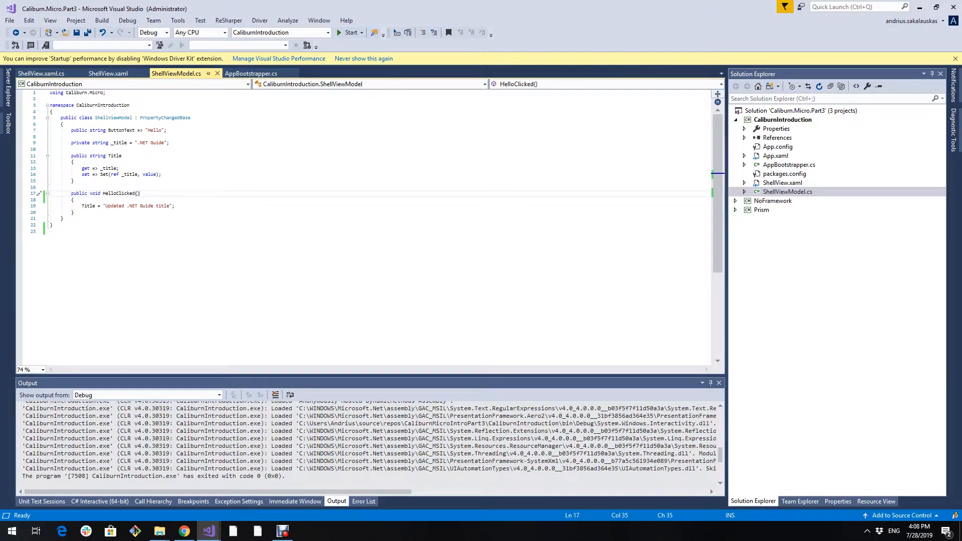
Change the ShellView button's action to HelloClicked($dataContext).
left_click(108, 73)
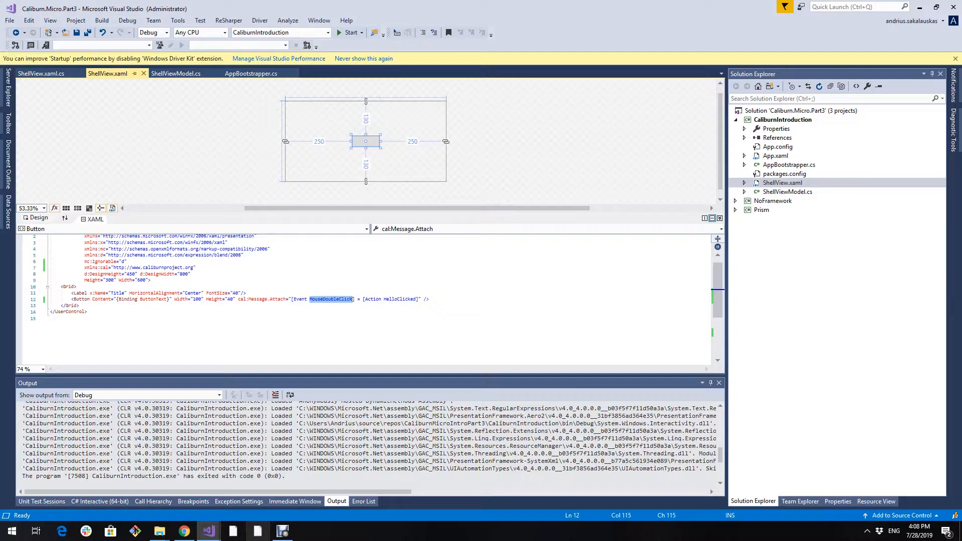
double_click(372, 298)
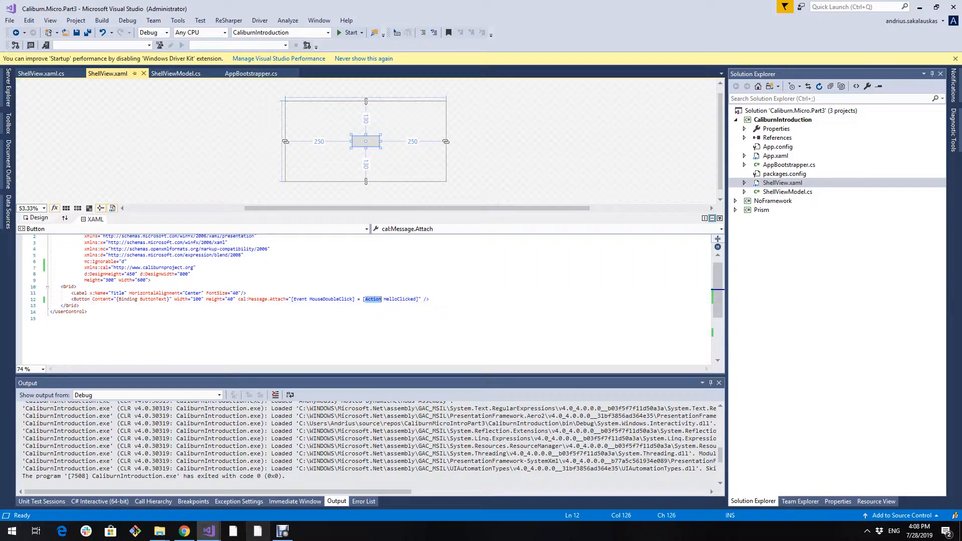
double_click(399, 298)
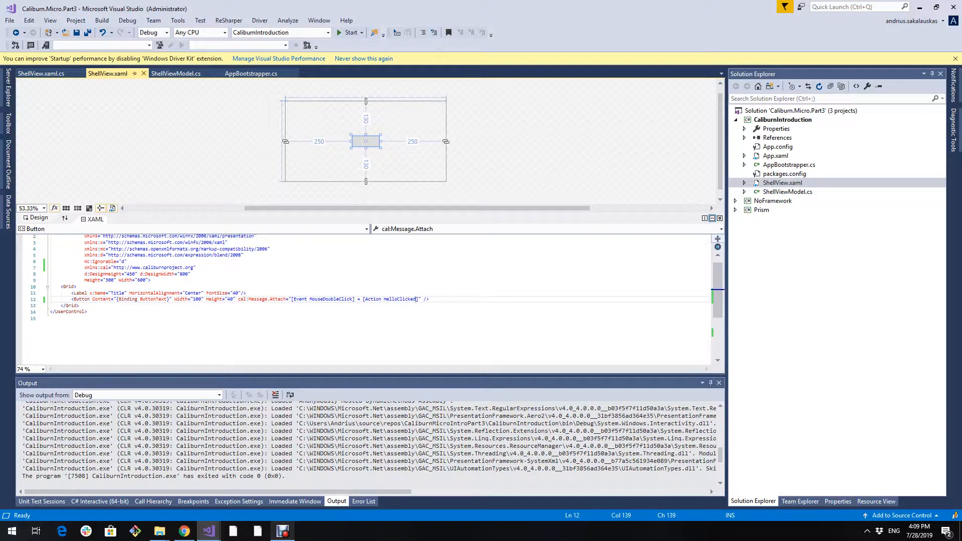
type("()")
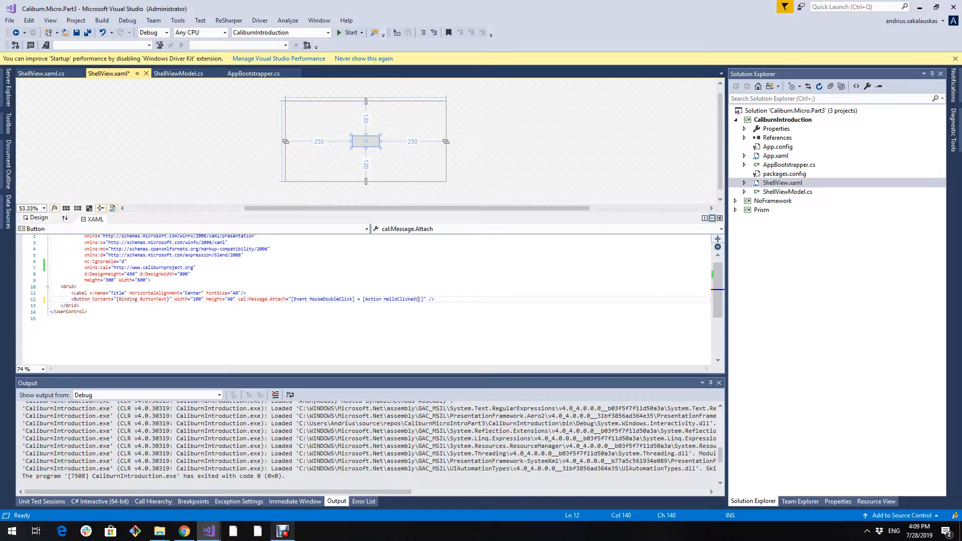
mouse_move(407, 299)
type("$dataContext")
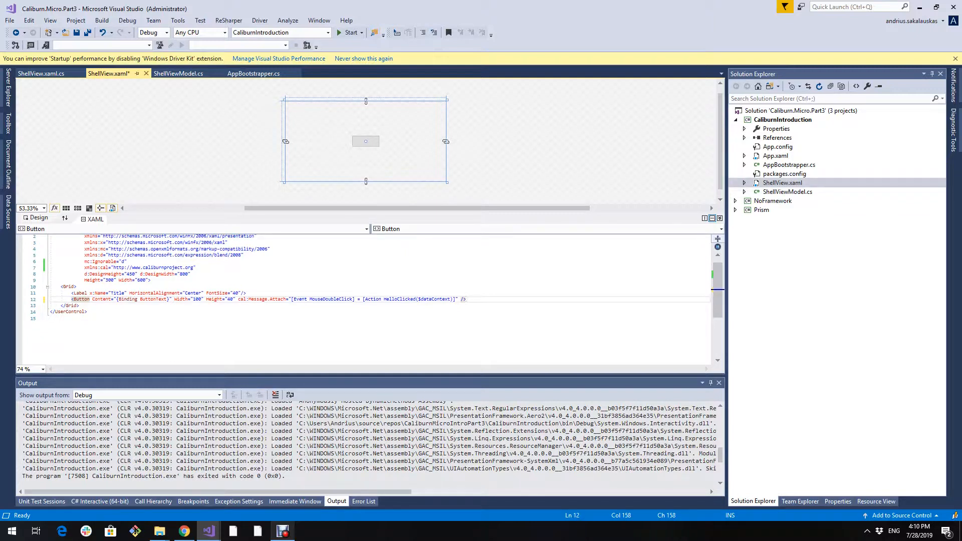
left_click(468, 299)
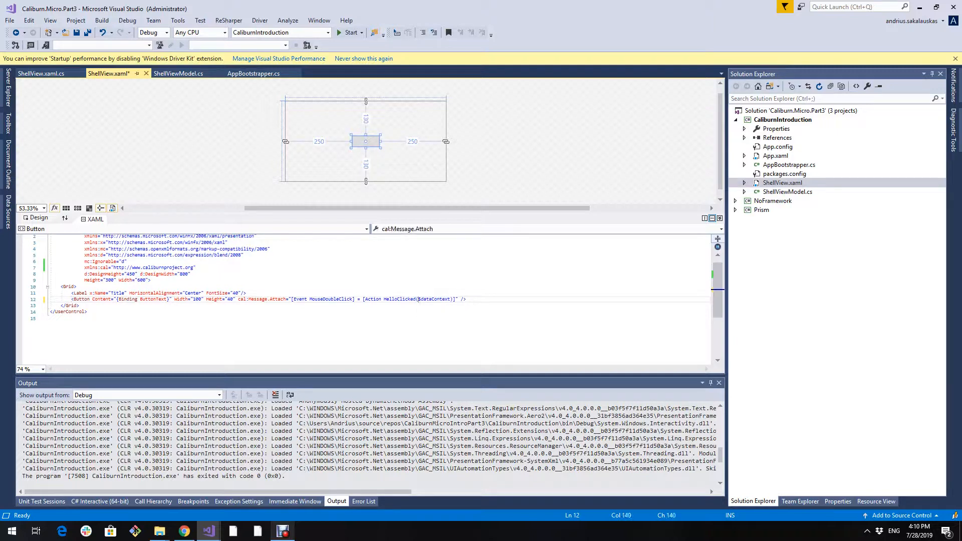
double_click(433, 298)
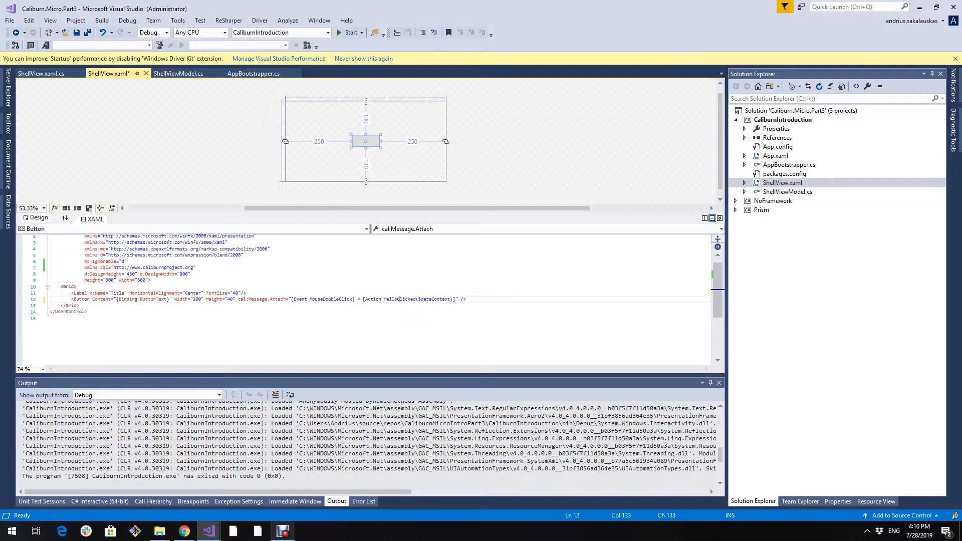
Give HelloClicked a ShellViewModel model parameter and start debugging.
left_click(178, 73)
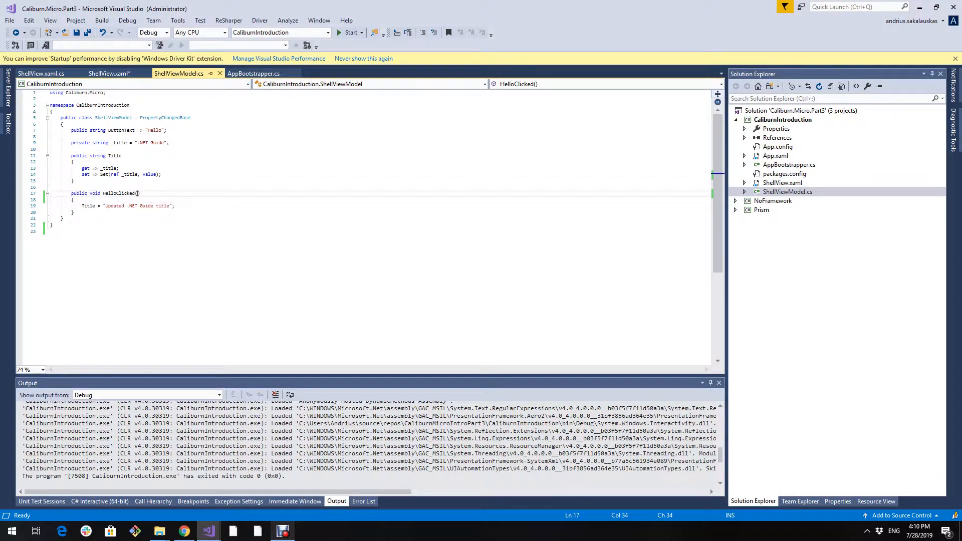
type("V")
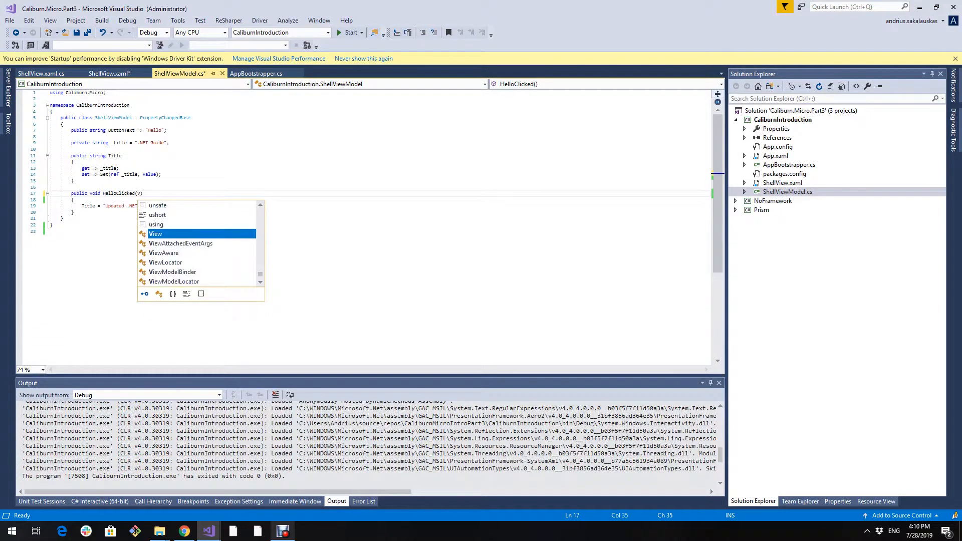
type("ShellViewModel model")
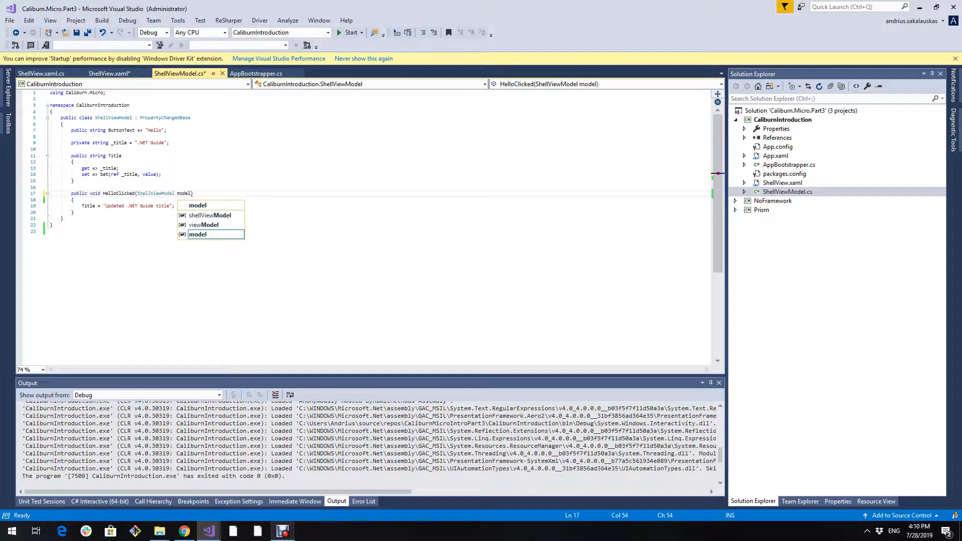
key("Escape")
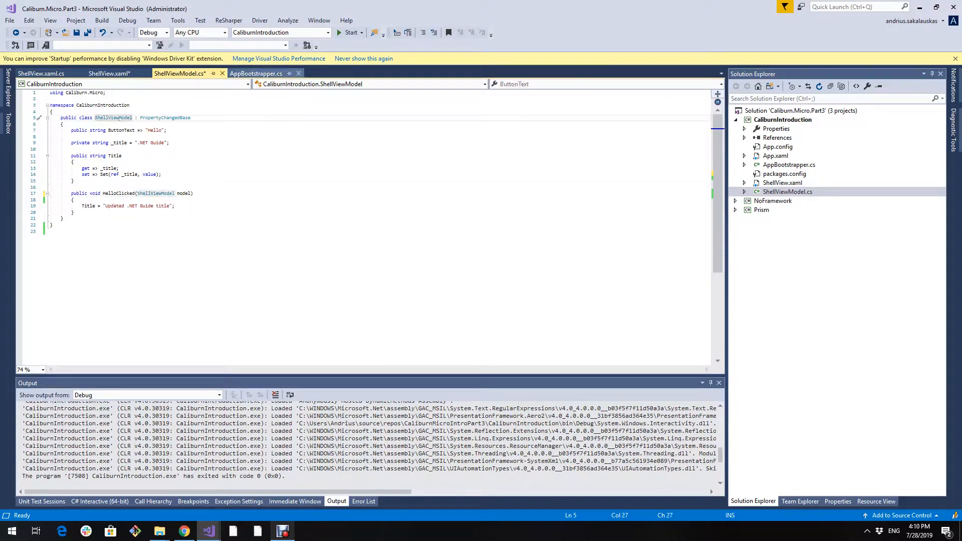
left_click(19, 199)
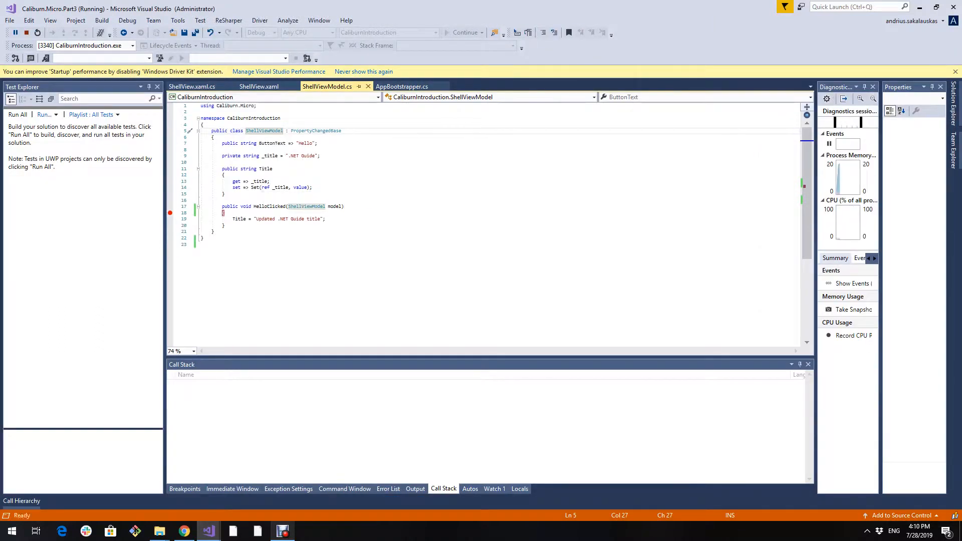
Press Hello, inspect model as a ShellViewModel at the breakpoint, and stop debugging.
left_click(306, 530)
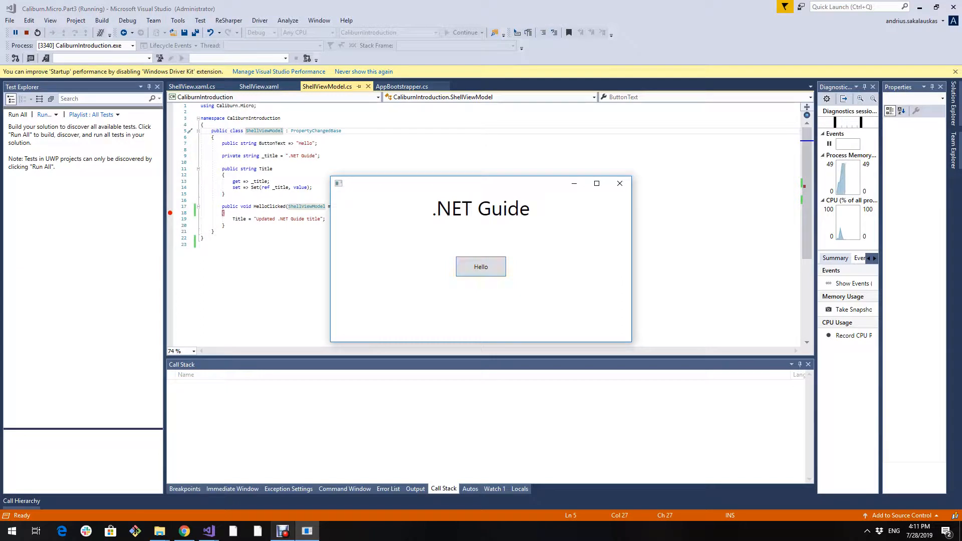
left_click(481, 266)
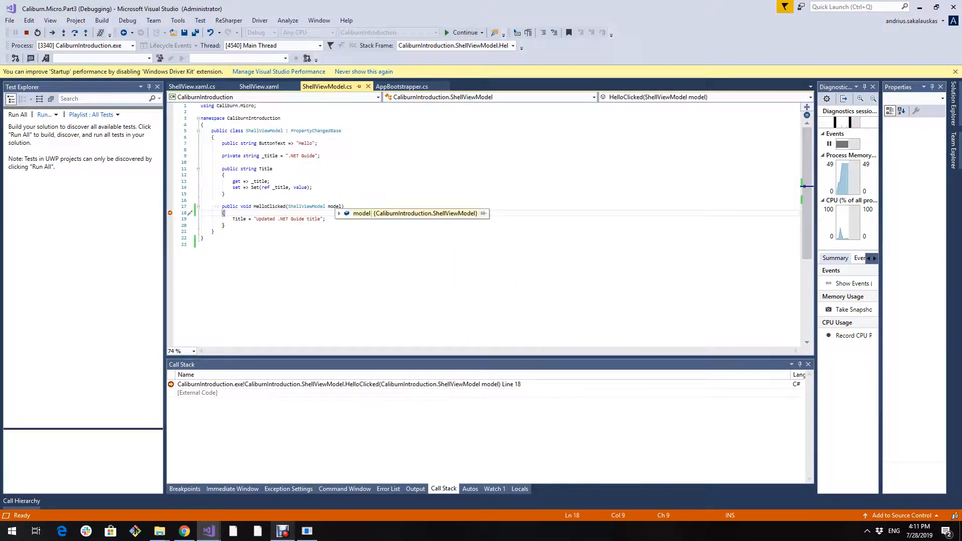
left_click(338, 213)
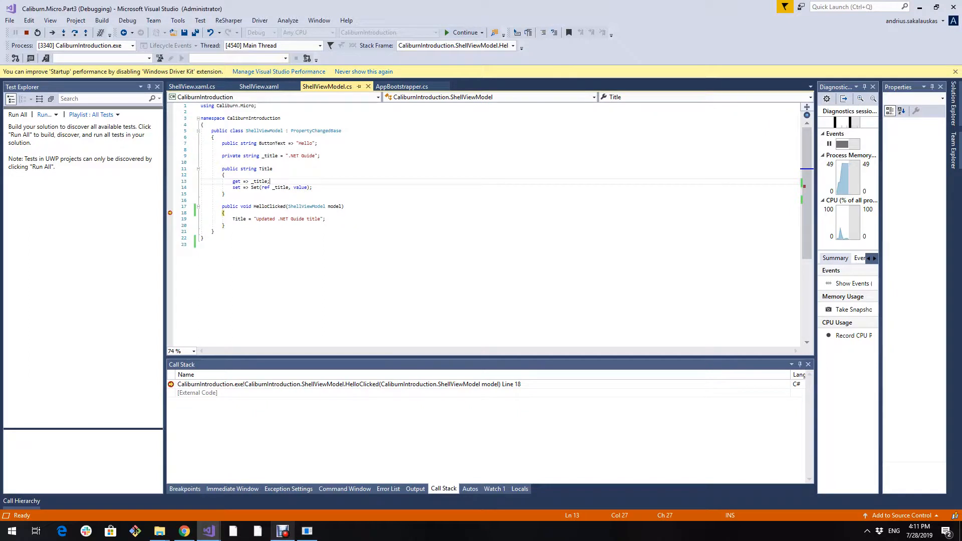
left_click(465, 32)
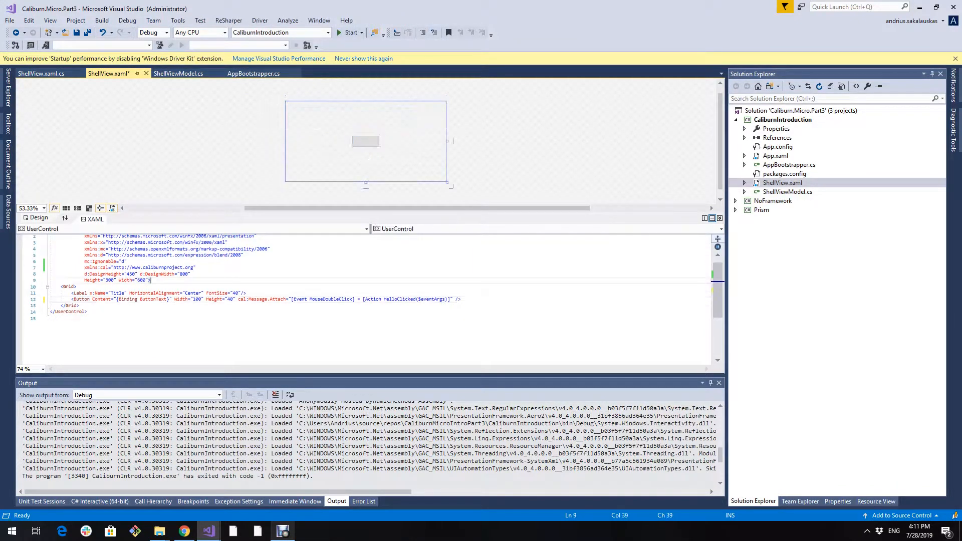
Review the $eventArgs action, then make HelloClicked take an object args parameter.
left_click(366, 141)
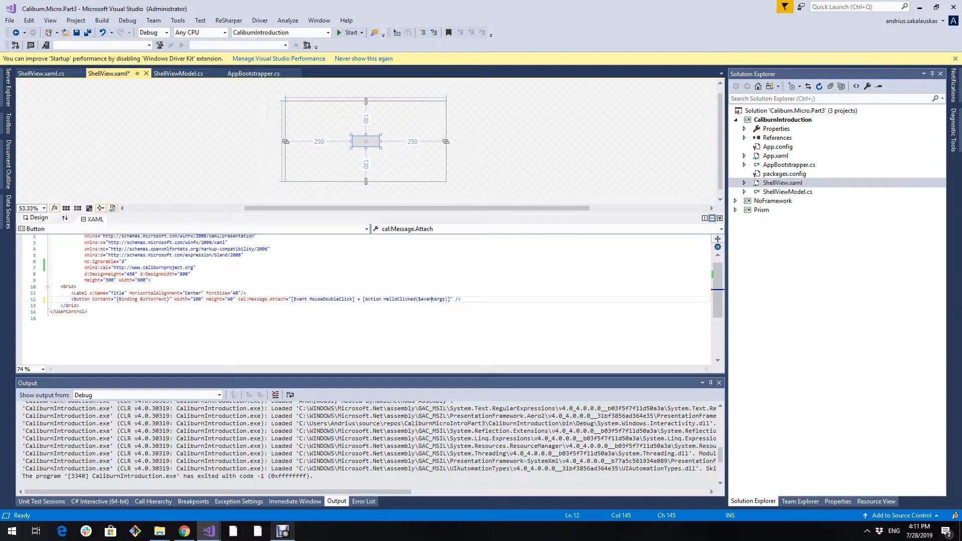
left_click(178, 73)
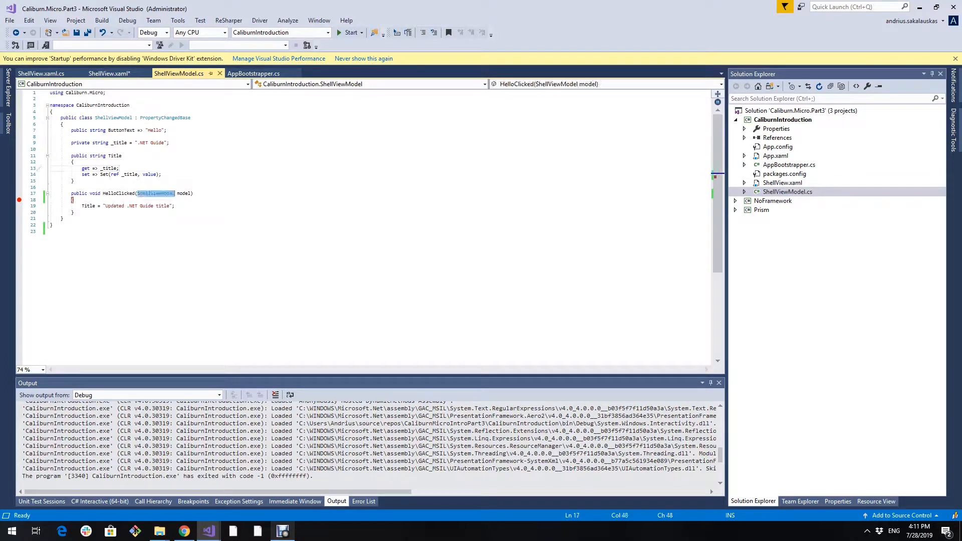
type("o")
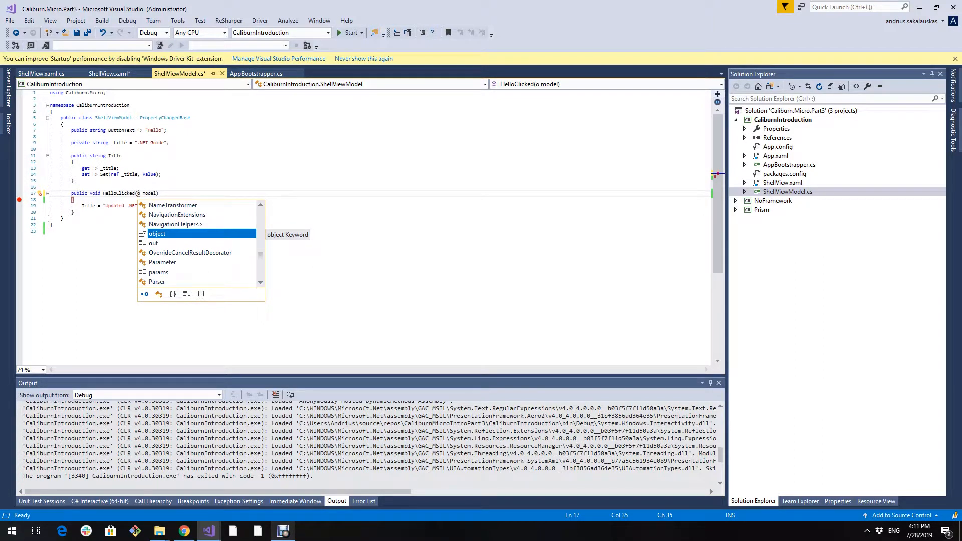
key("Tab")
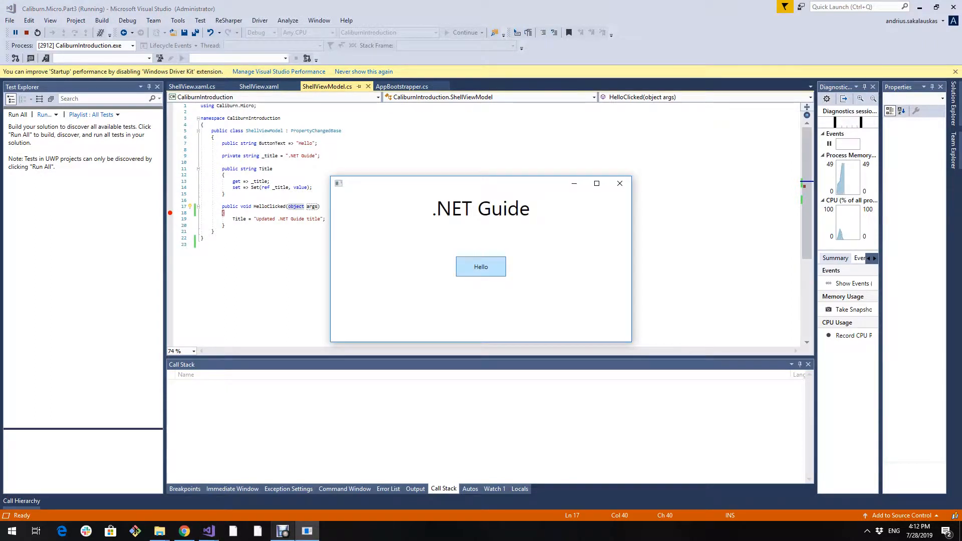
Click the Hello button in the running app to trigger HelloClicked.
left_click(481, 266)
type("System.Windows.Input.MouseButtonEventArgs")
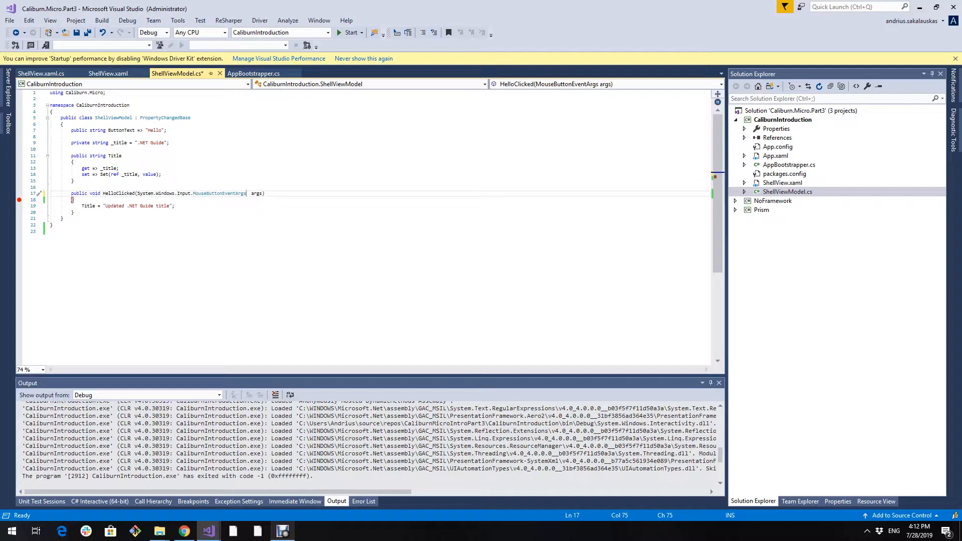
Save the view model changes and start the app in the debugger.
left_click(74, 181)
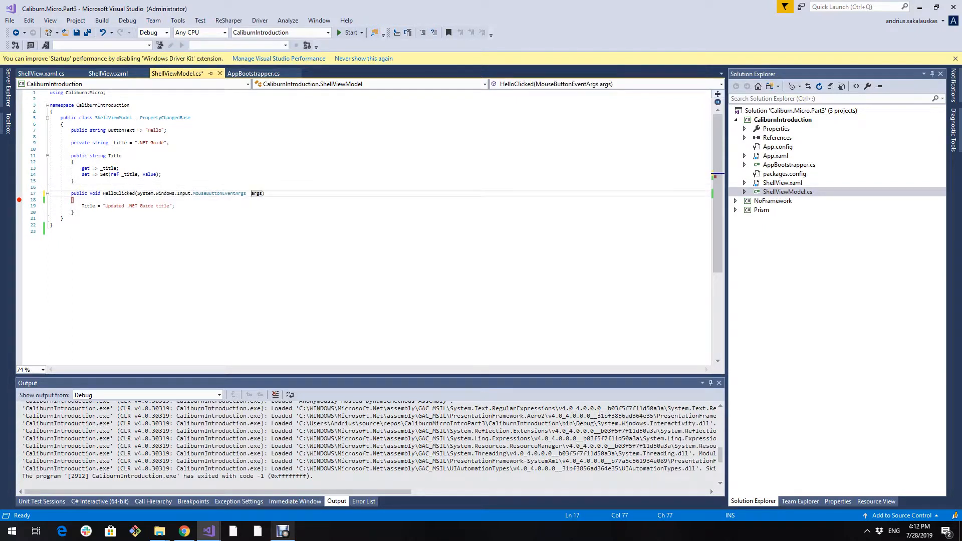
key("ctrl+s")
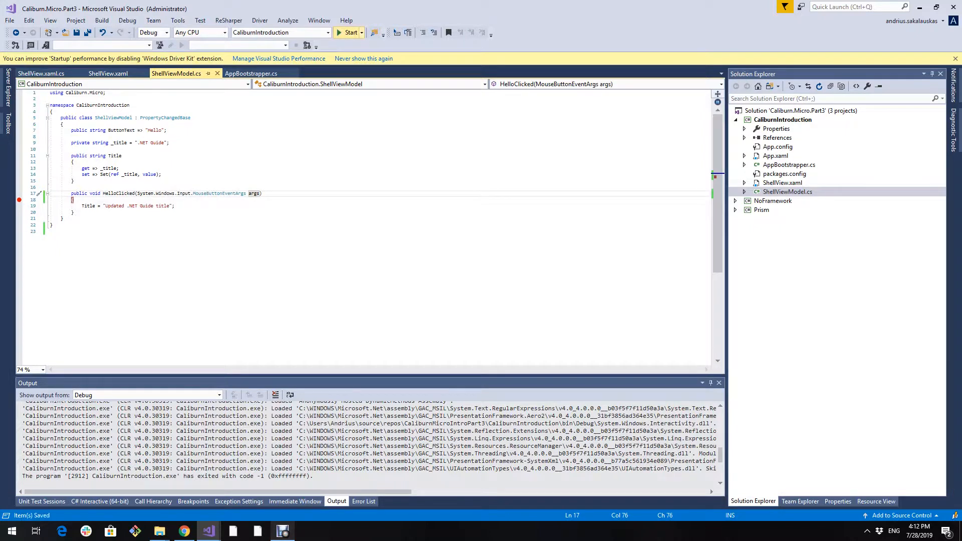
left_click(347, 33)
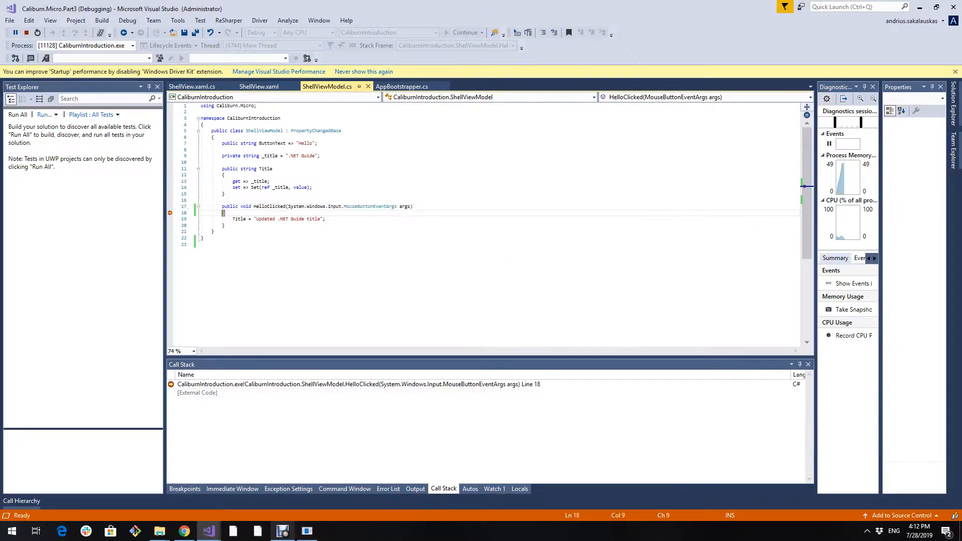
mouse_move(406, 206)
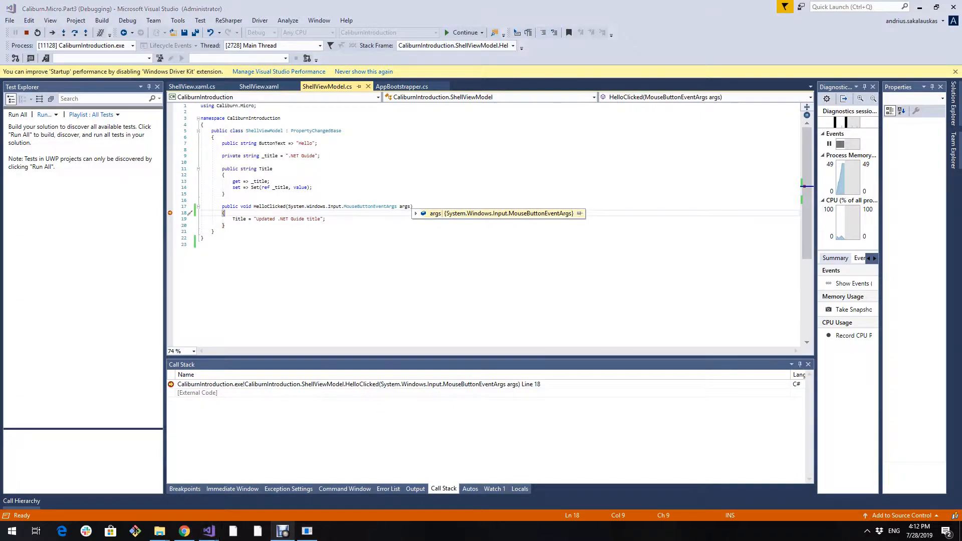
Expand args to inspect ChangedButton, ClickCount and Source, then stop debugging.
left_click(416, 213)
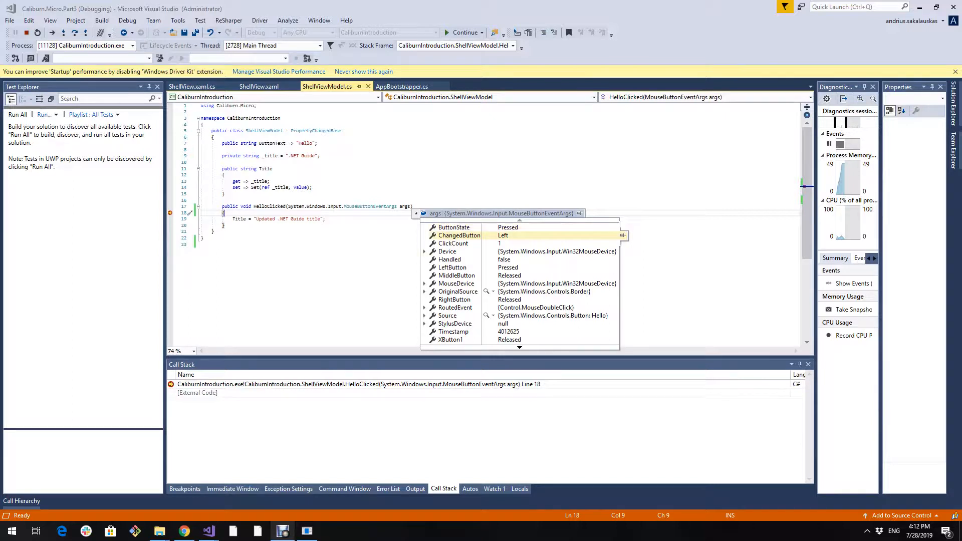
scroll("down", 3)
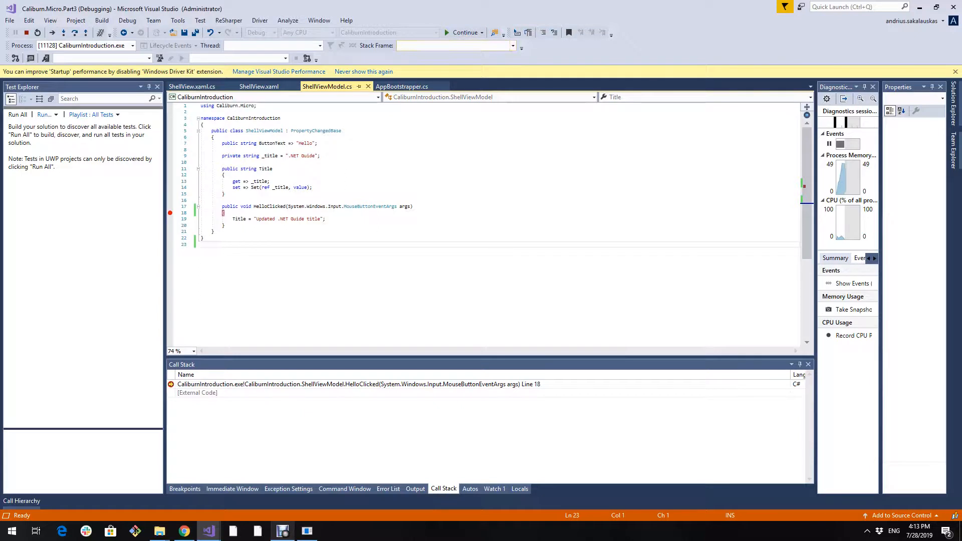
left_click(465, 32)
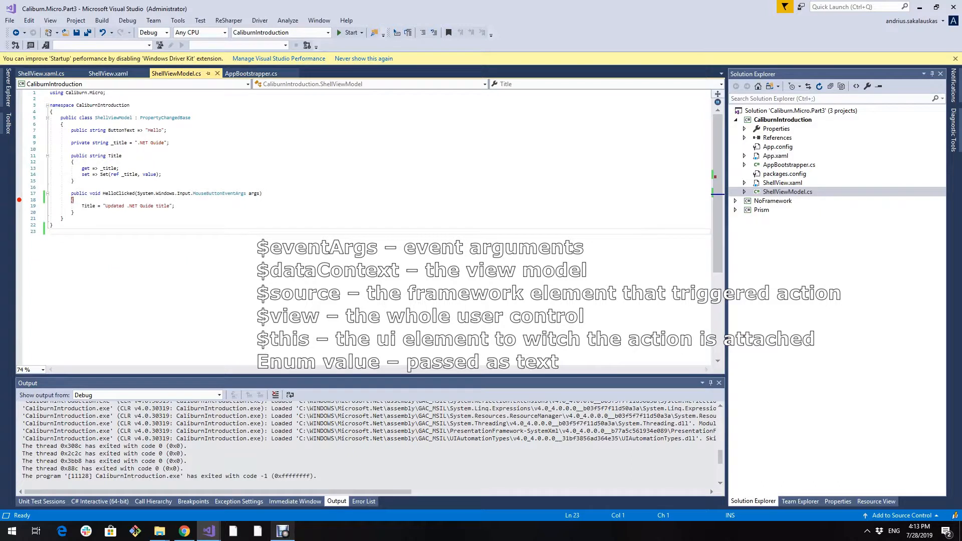
Delete the Hello button's cal:Message.Attach attribute in ShellView.xaml.
left_click(107, 74)
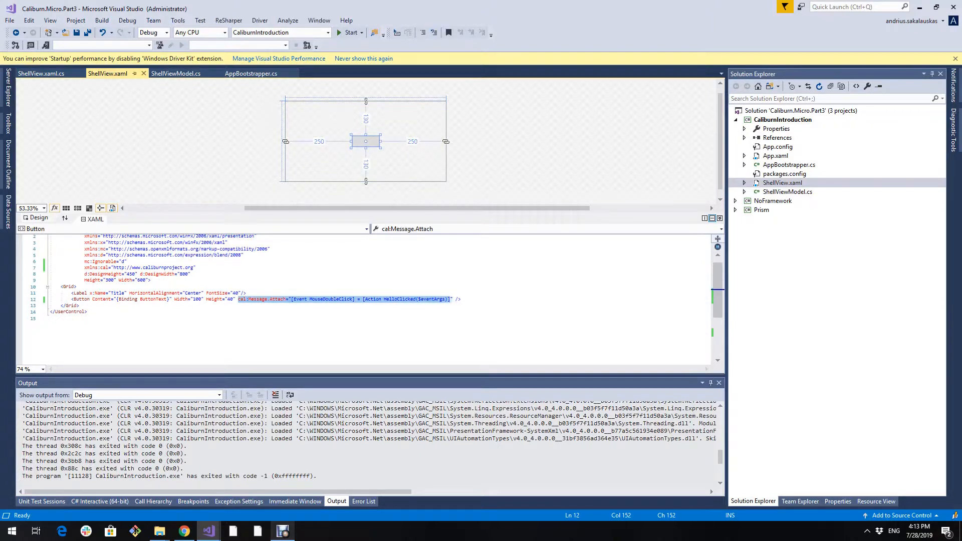
key("Delete")
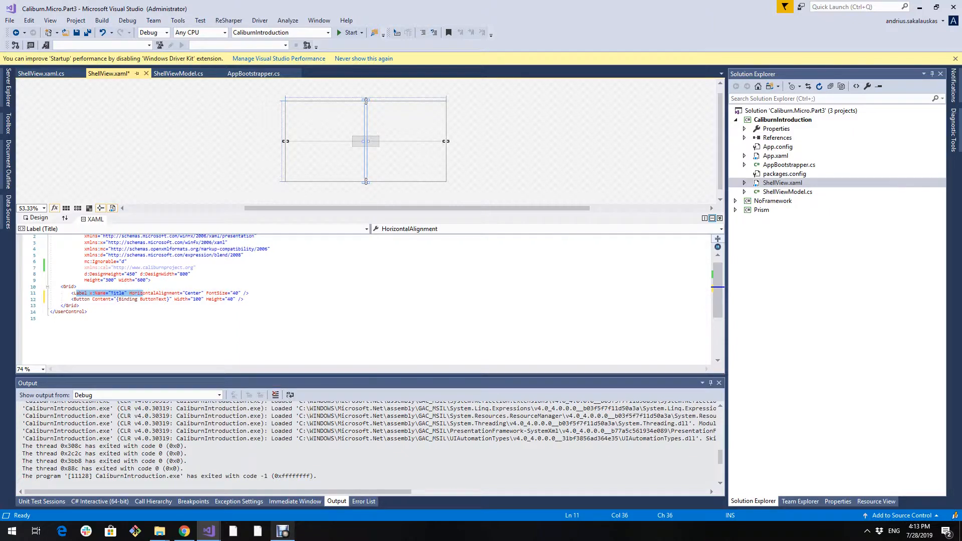
Give the Title label "[Event MouseDown] = [Action HelloClicked($eventArgs)]" and launch the app.
left_click(243, 292)
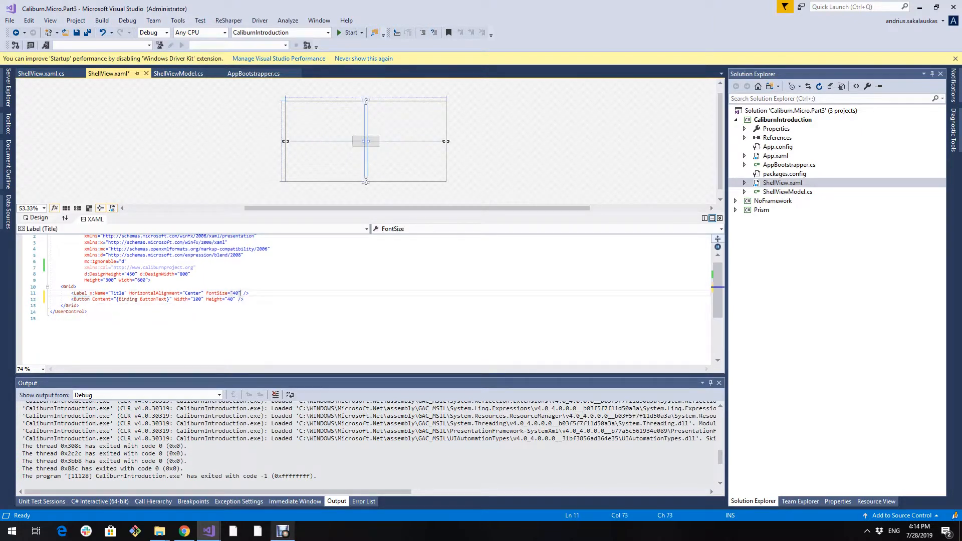
type("cal:Message.Attach=\"[Event MouseDoubleClick] = [Action HelloClicked($eventArgs)]\"")
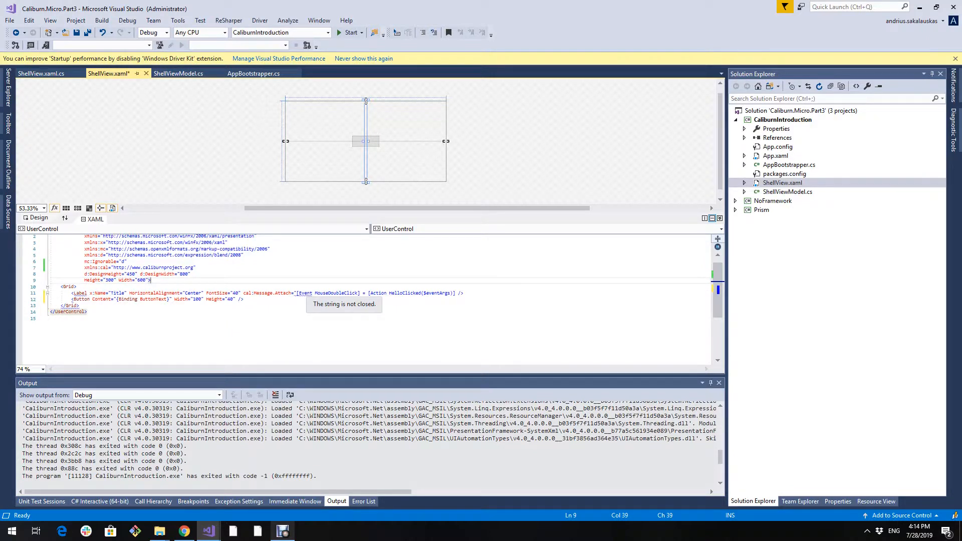
type("\"")
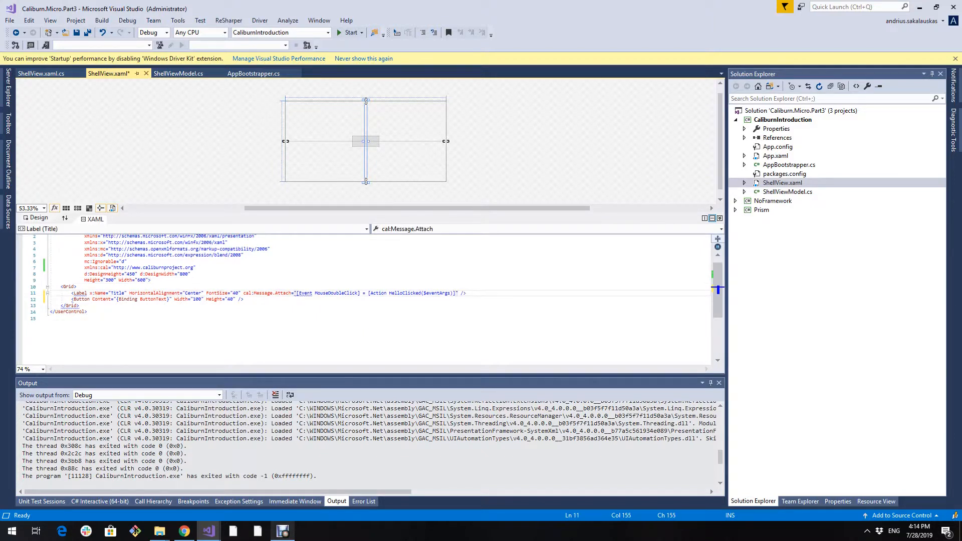
double_click(336, 293)
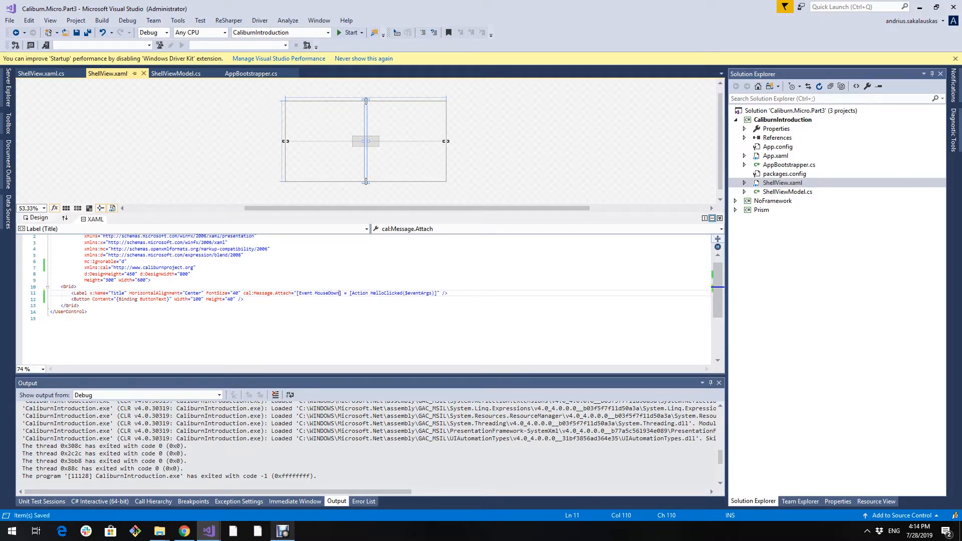
left_click(347, 32)
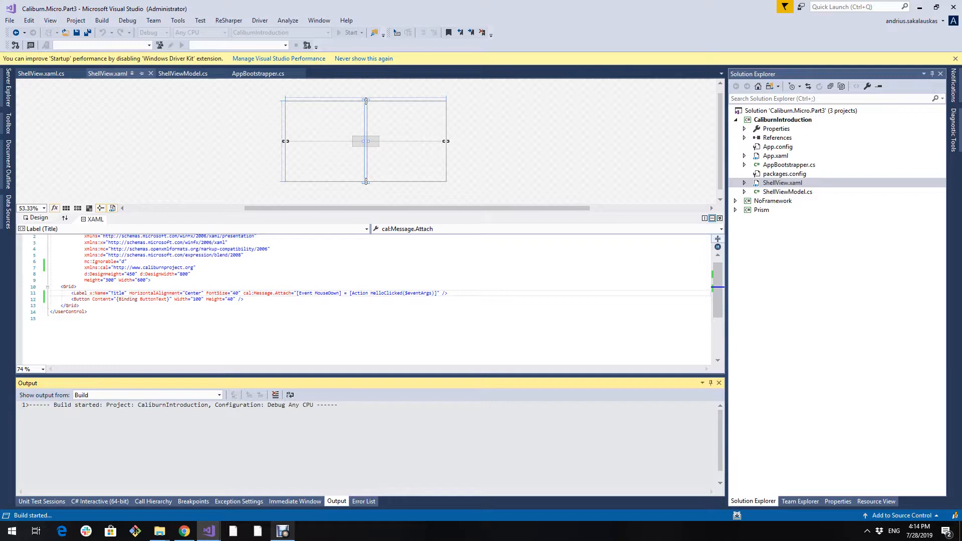
Click the .NET Guide title in the running app and continue past the breakpoint.
left_click(347, 32)
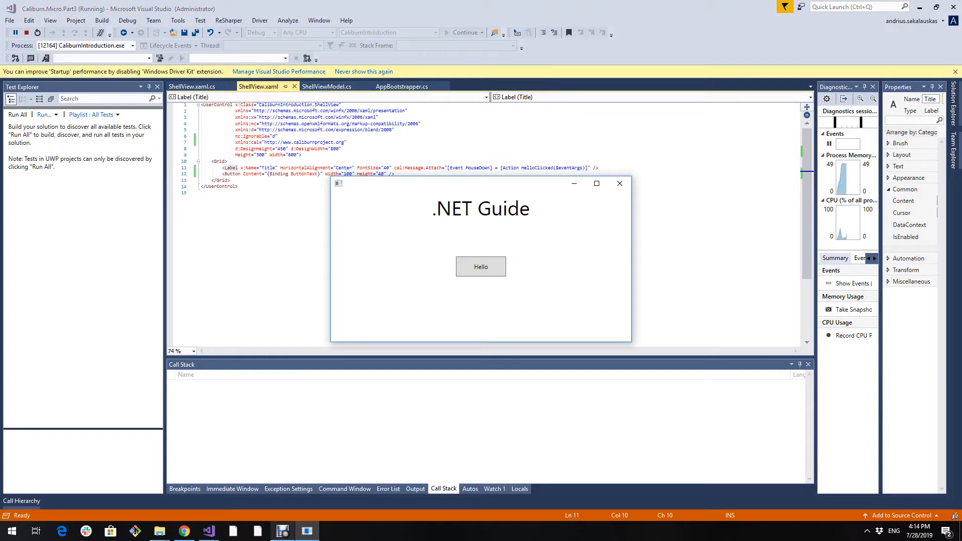
left_click(480, 266)
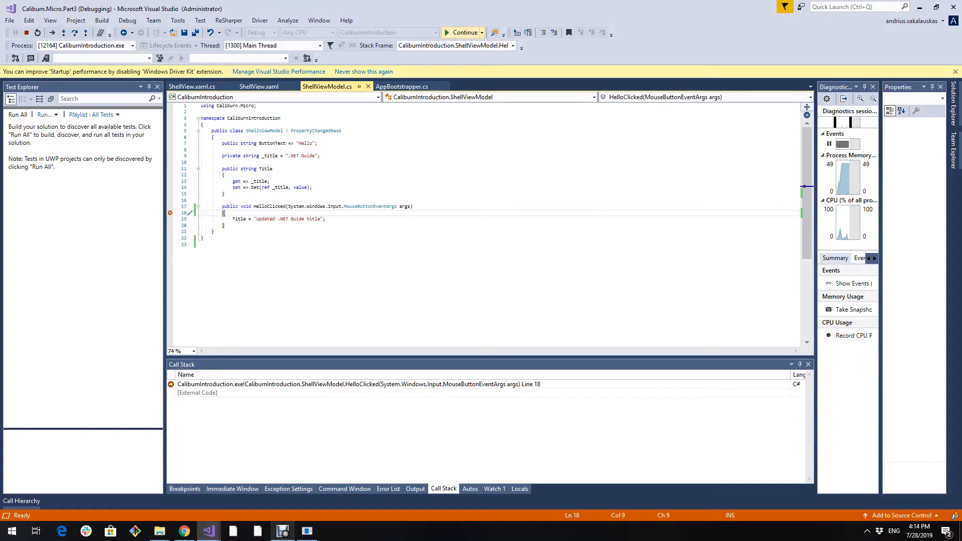
left_click(464, 32)
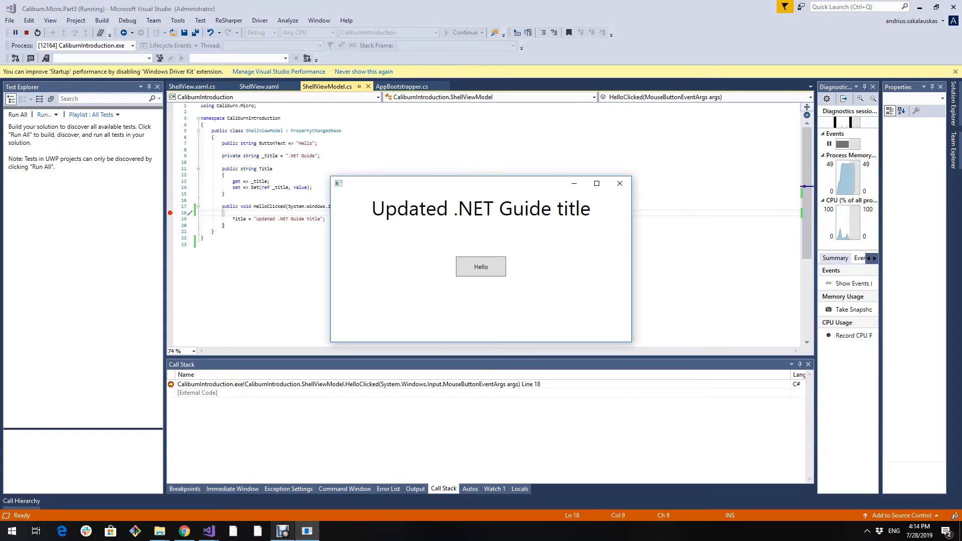